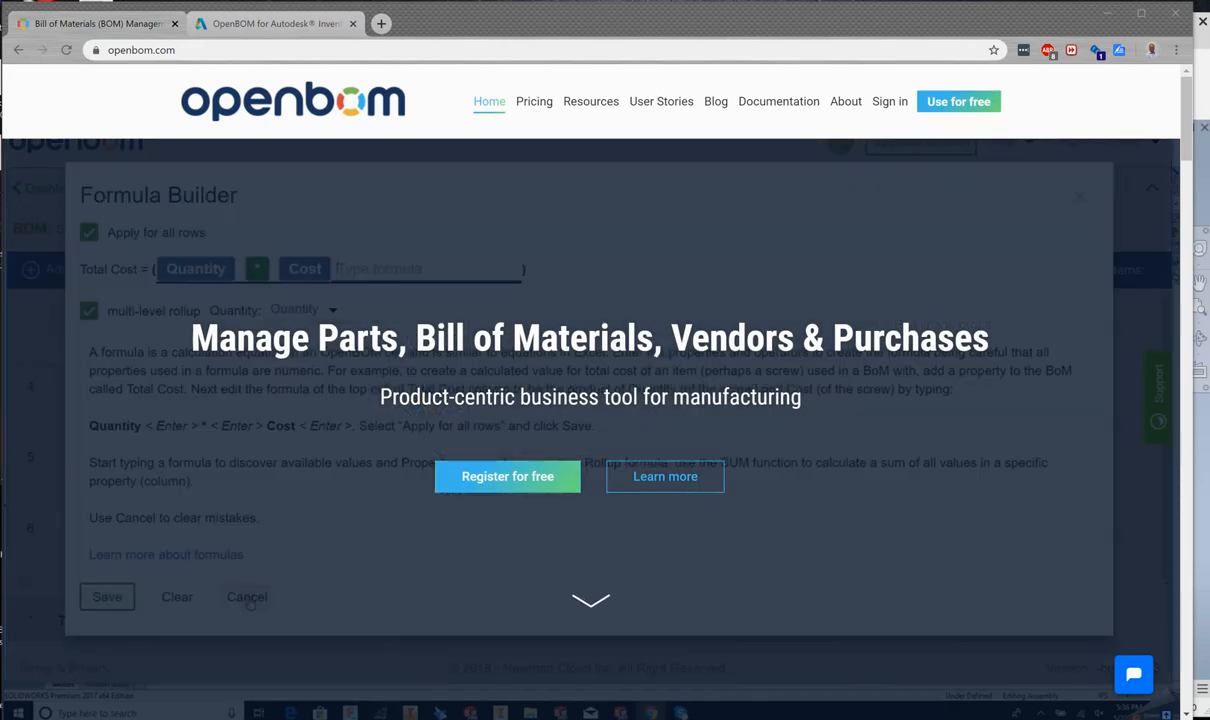
Start downloading the OpenBOM for Autodesk Inventor installer from the App Store
left_click(246, 596)
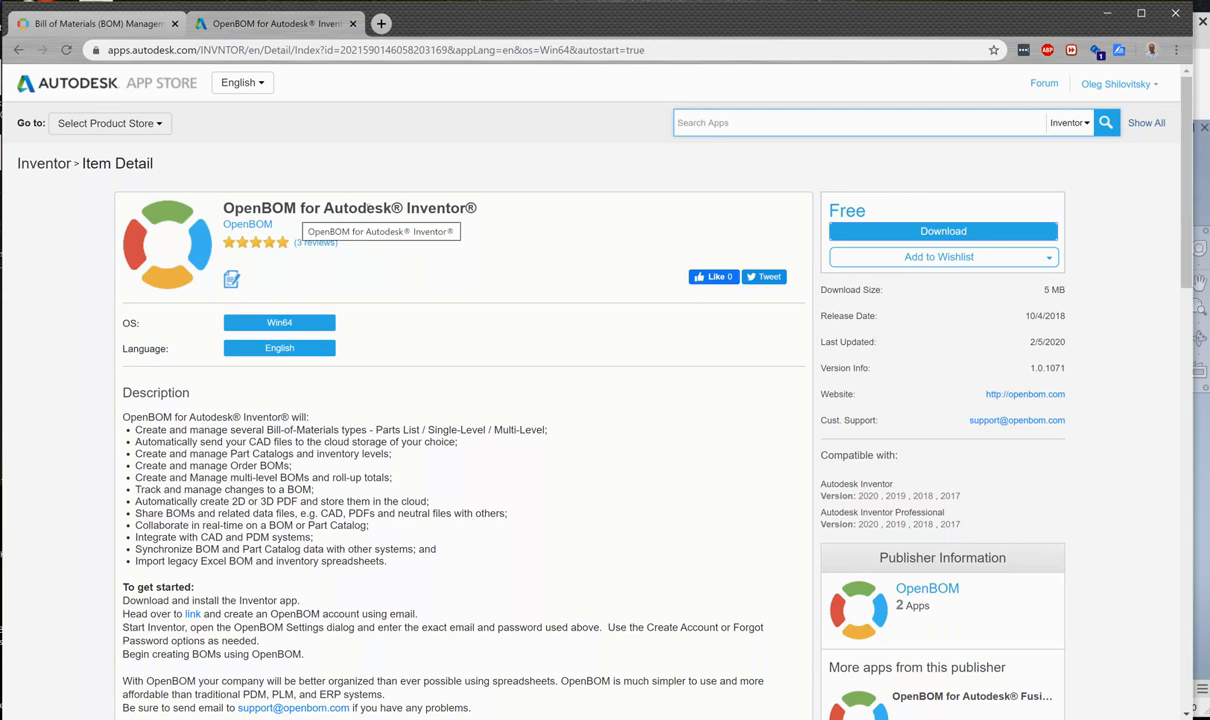
mouse_move(564, 224)
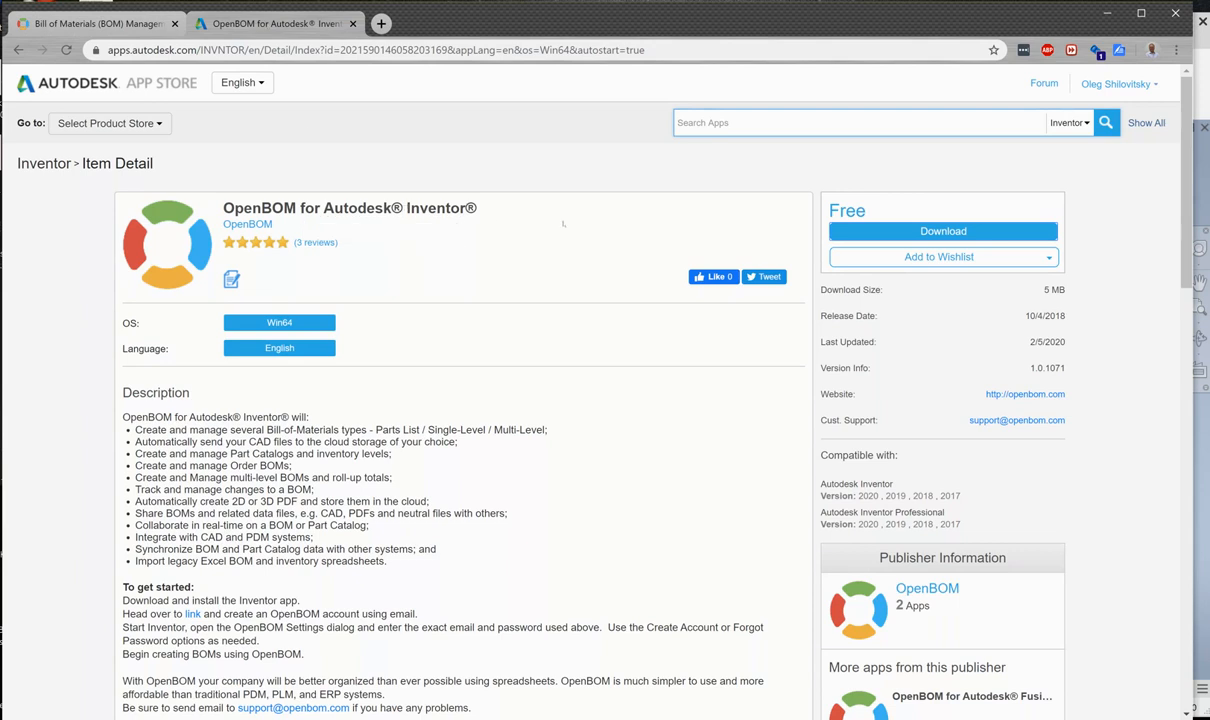
left_click(944, 232)
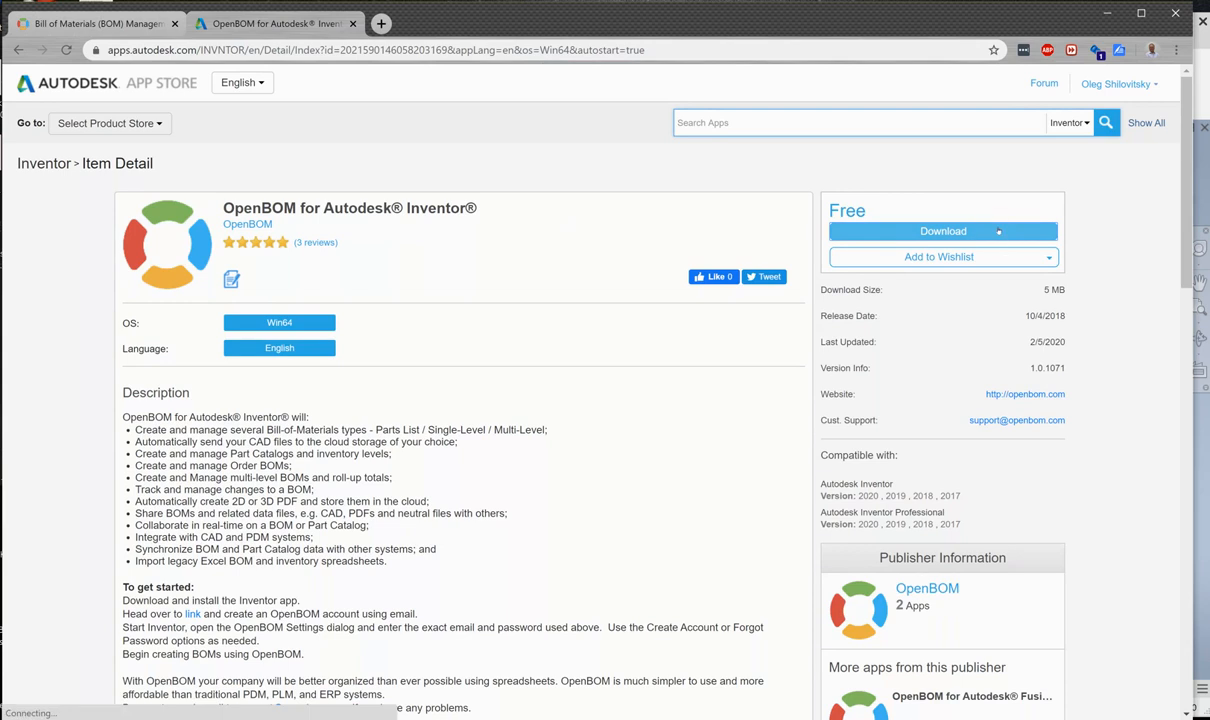
left_click(942, 232)
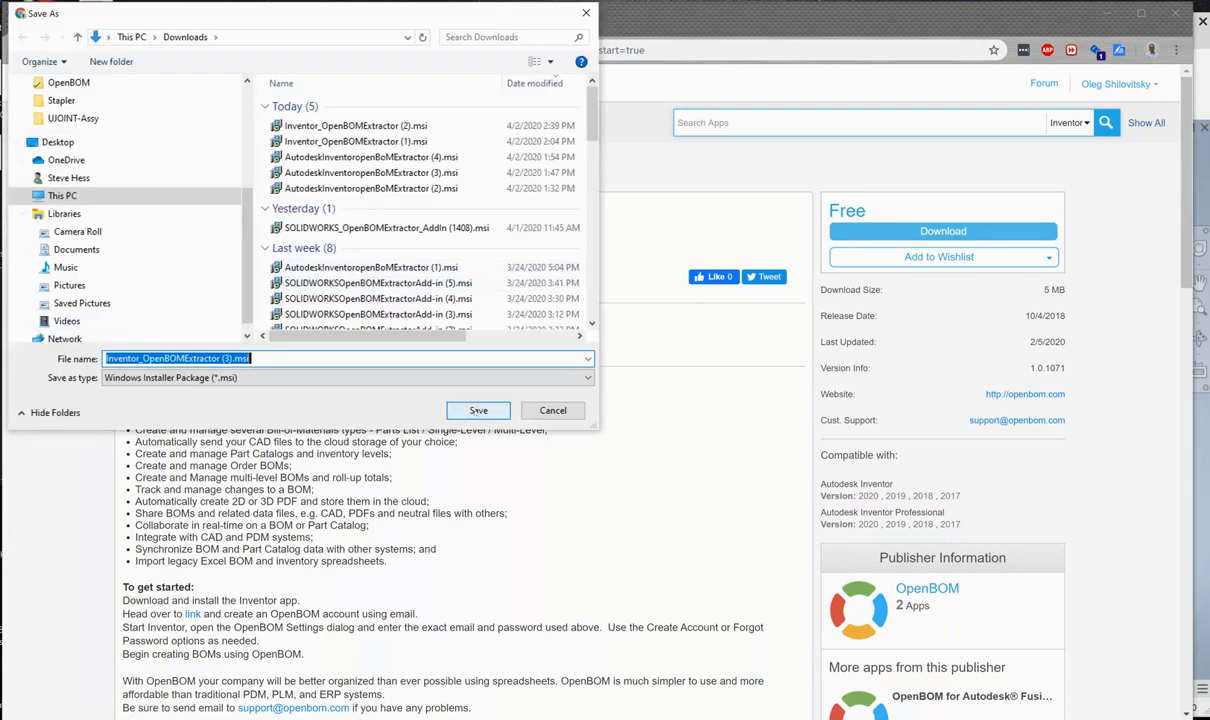
left_click(478, 410)
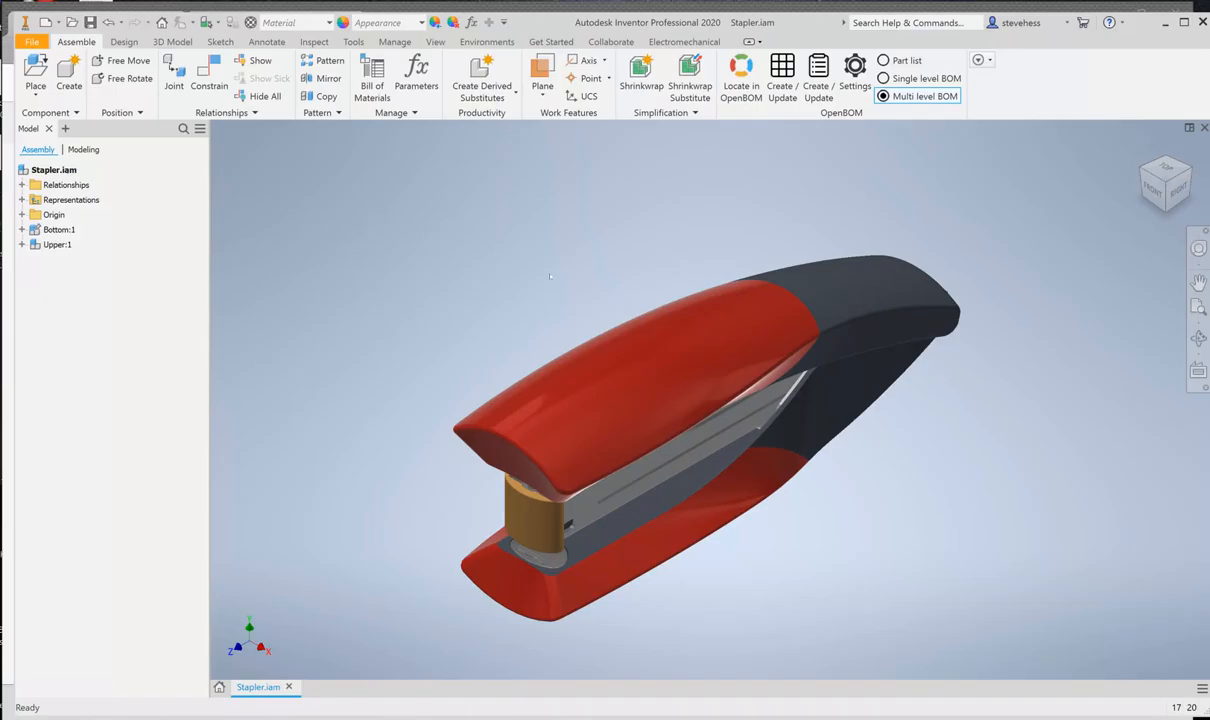
mouse_move(504, 296)
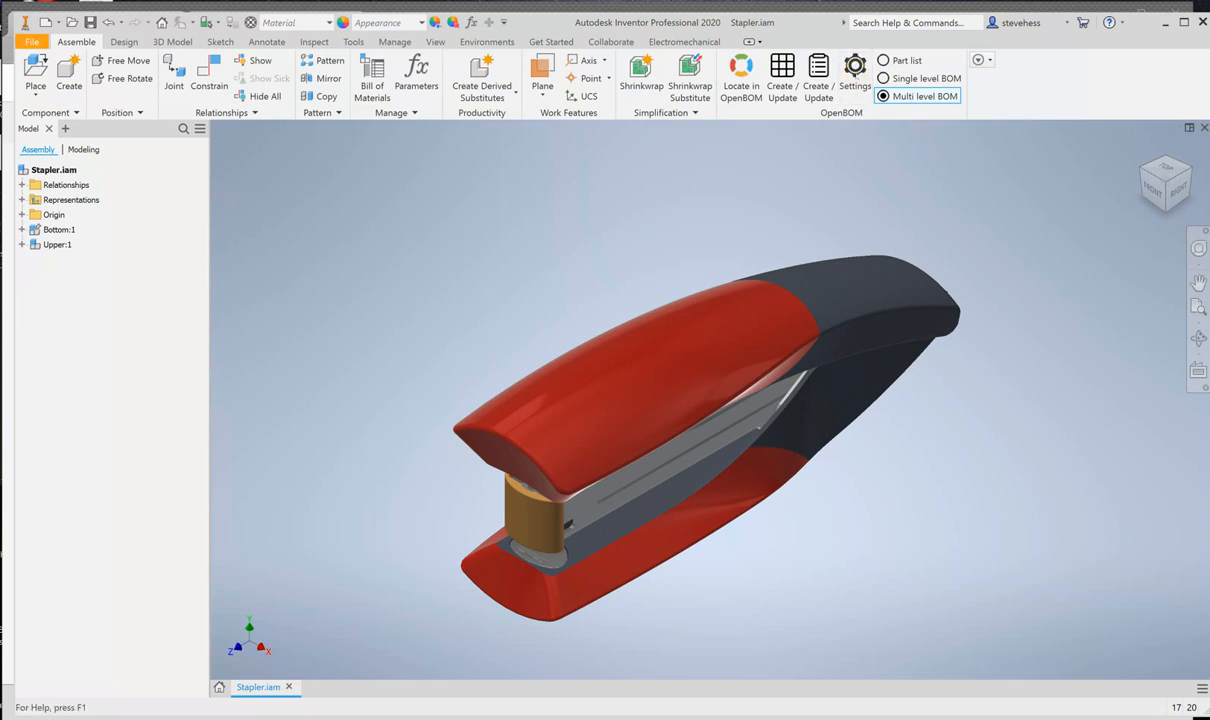
Bring up the OpenBOM Configuration dialog from the Assemble ribbon's OpenBOM panel
left_click(856, 68)
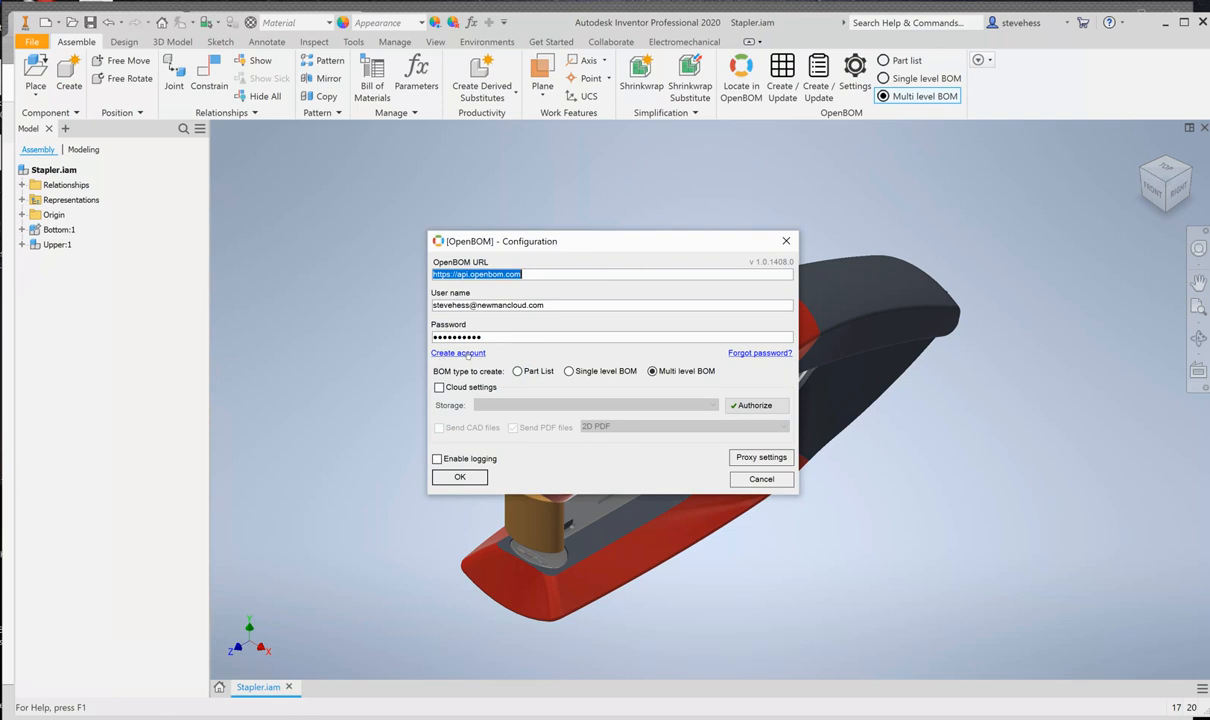
Register an OpenBOM account with email, name Hess, Autodesk Inventor as CAD system, accepting the terms
left_click(456, 352)
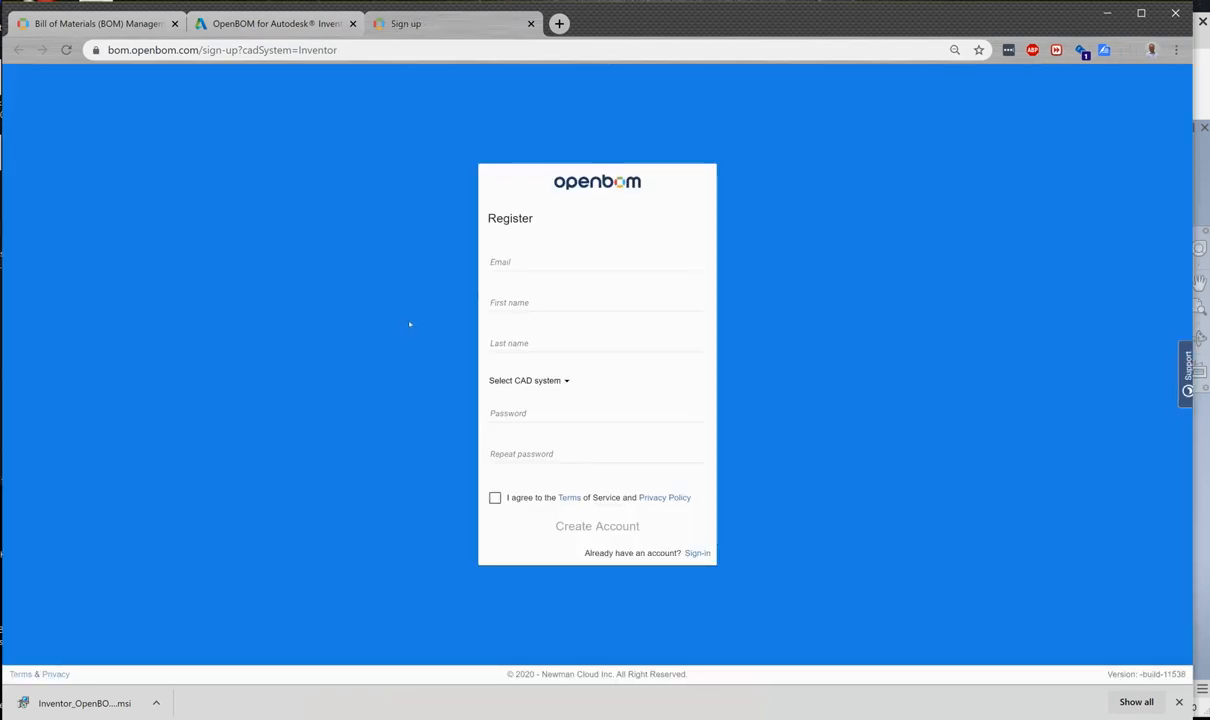
left_click(596, 262)
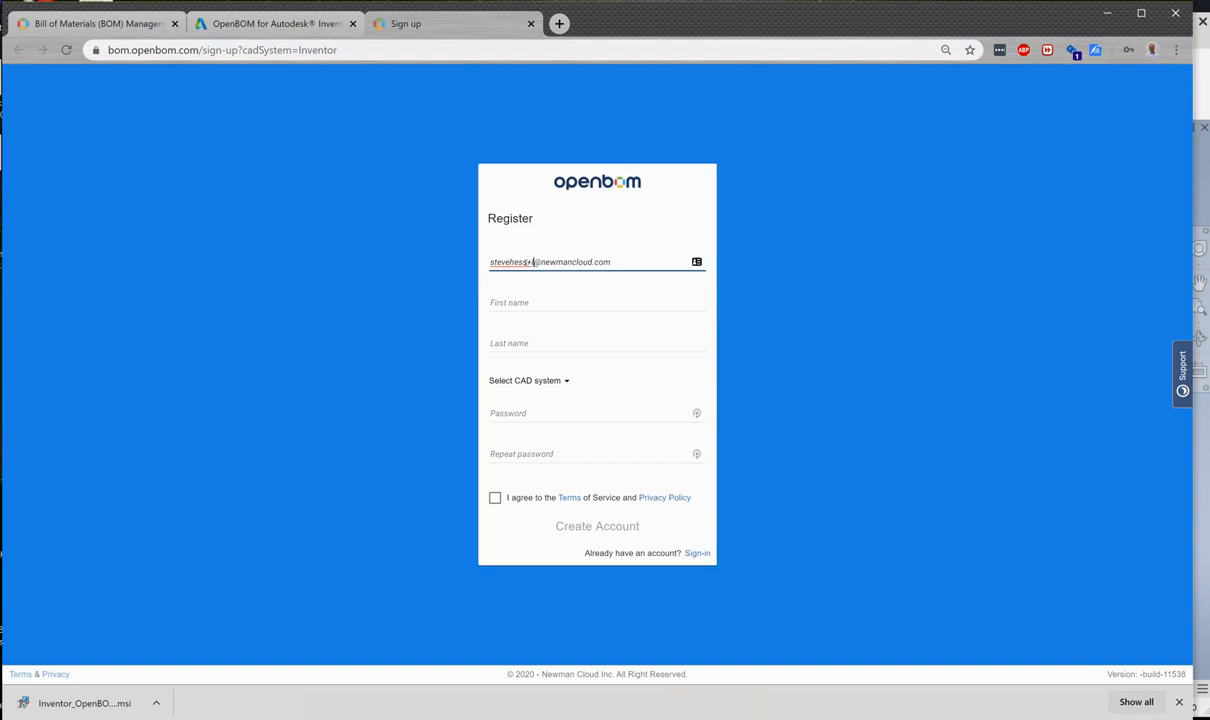
left_click(596, 302)
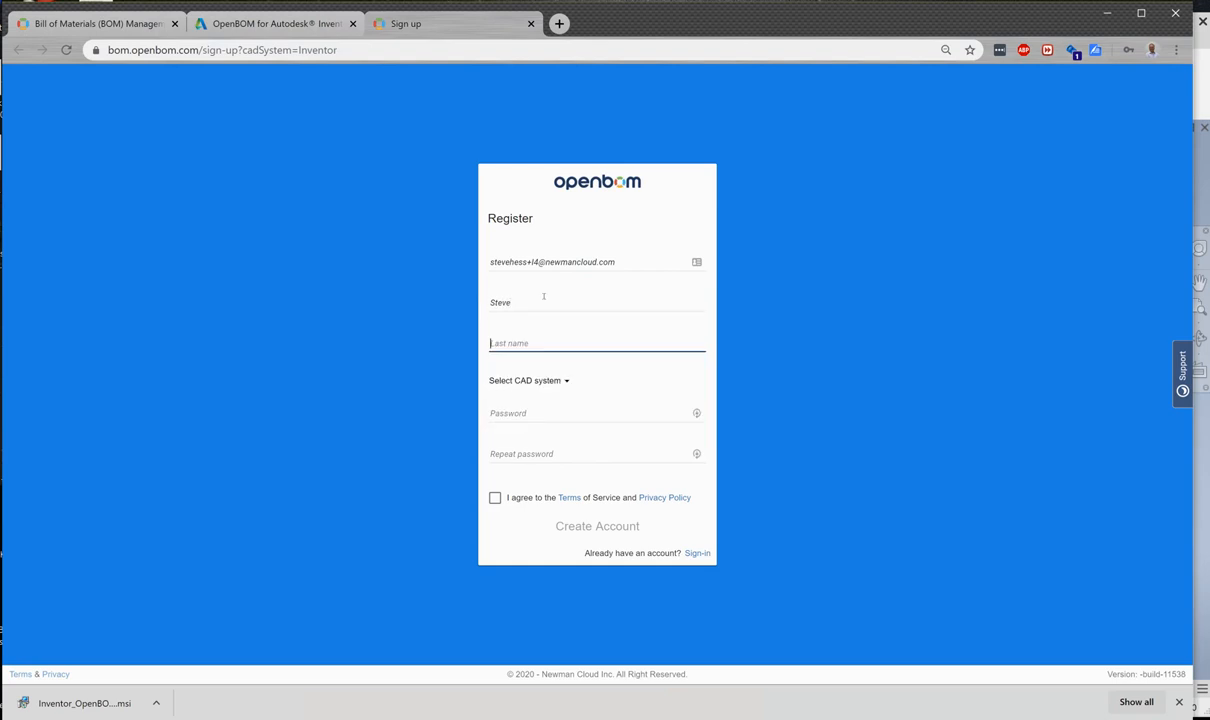
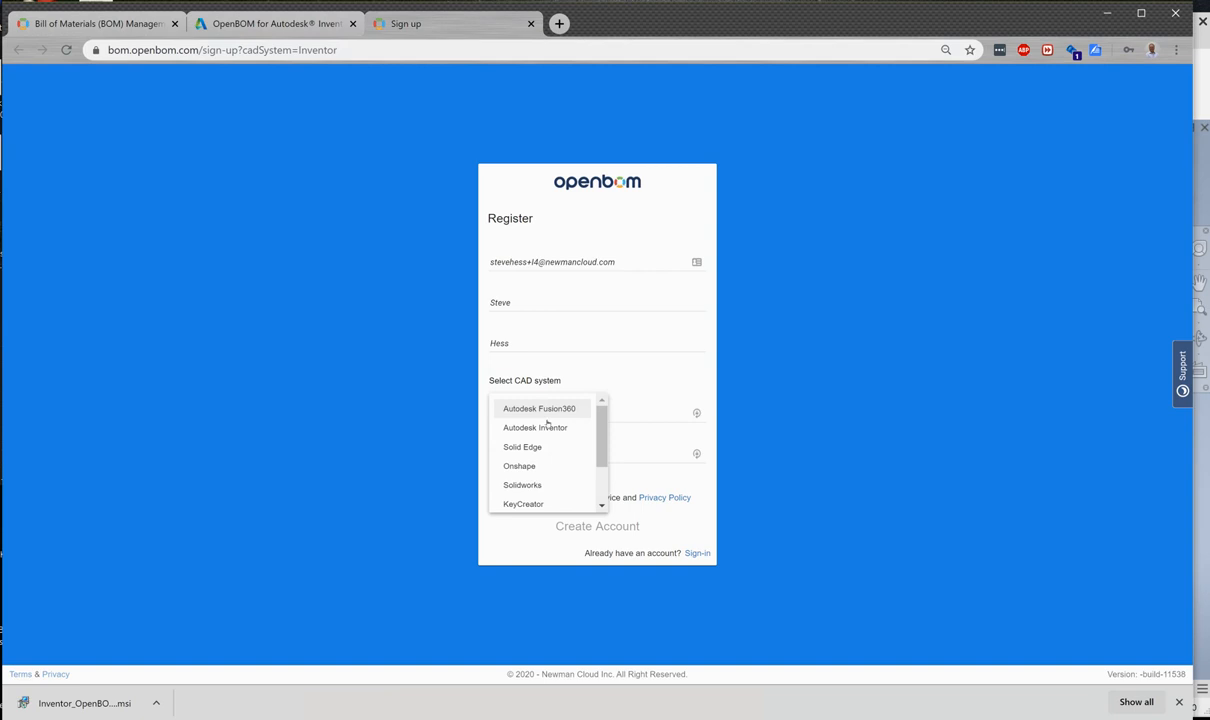
left_click(590, 412)
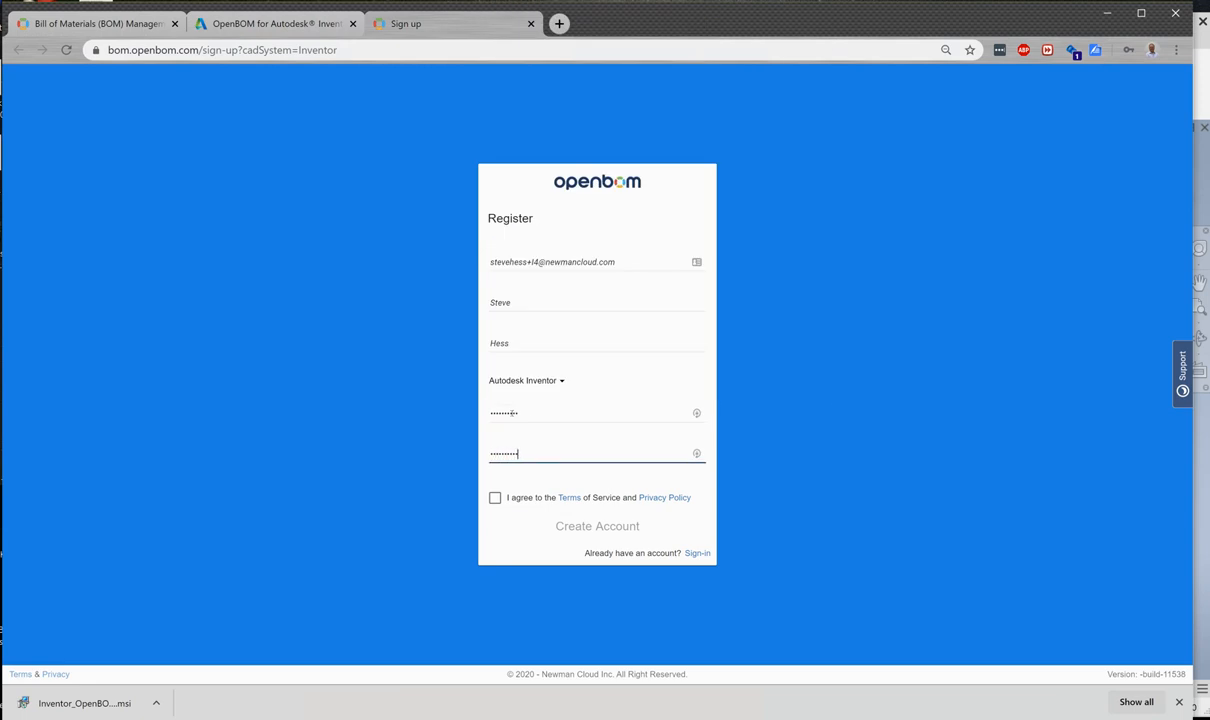
left_click(494, 496)
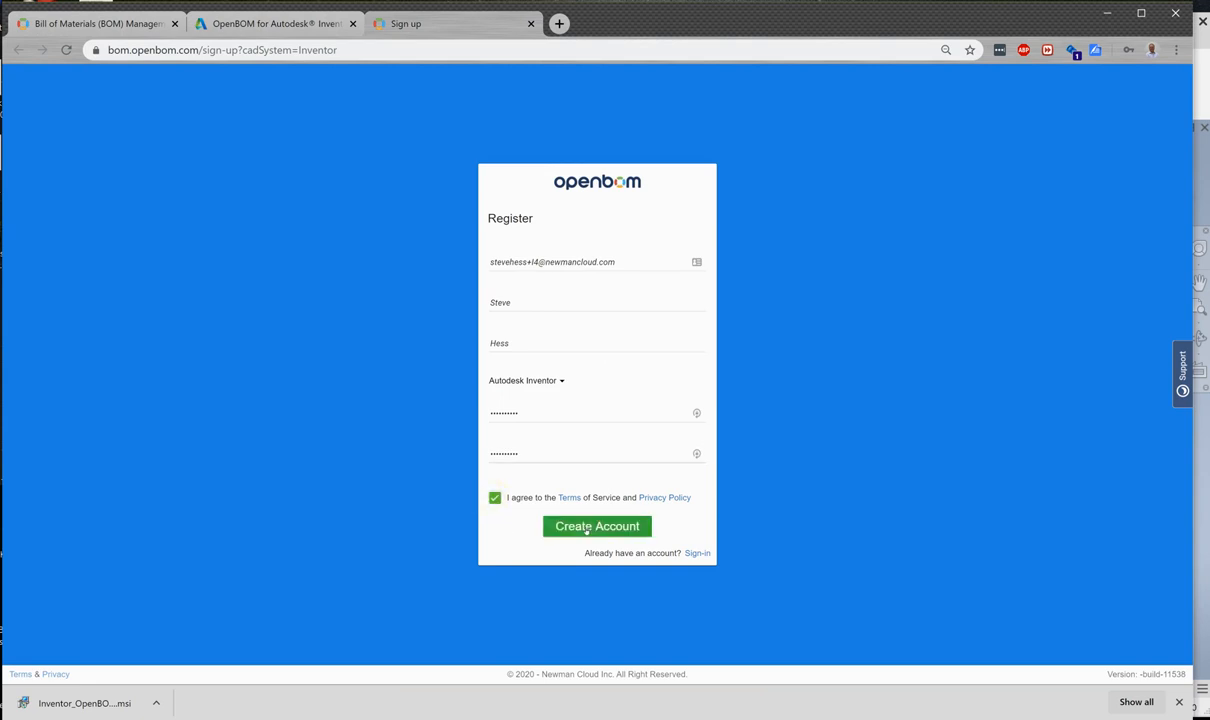
left_click(596, 526)
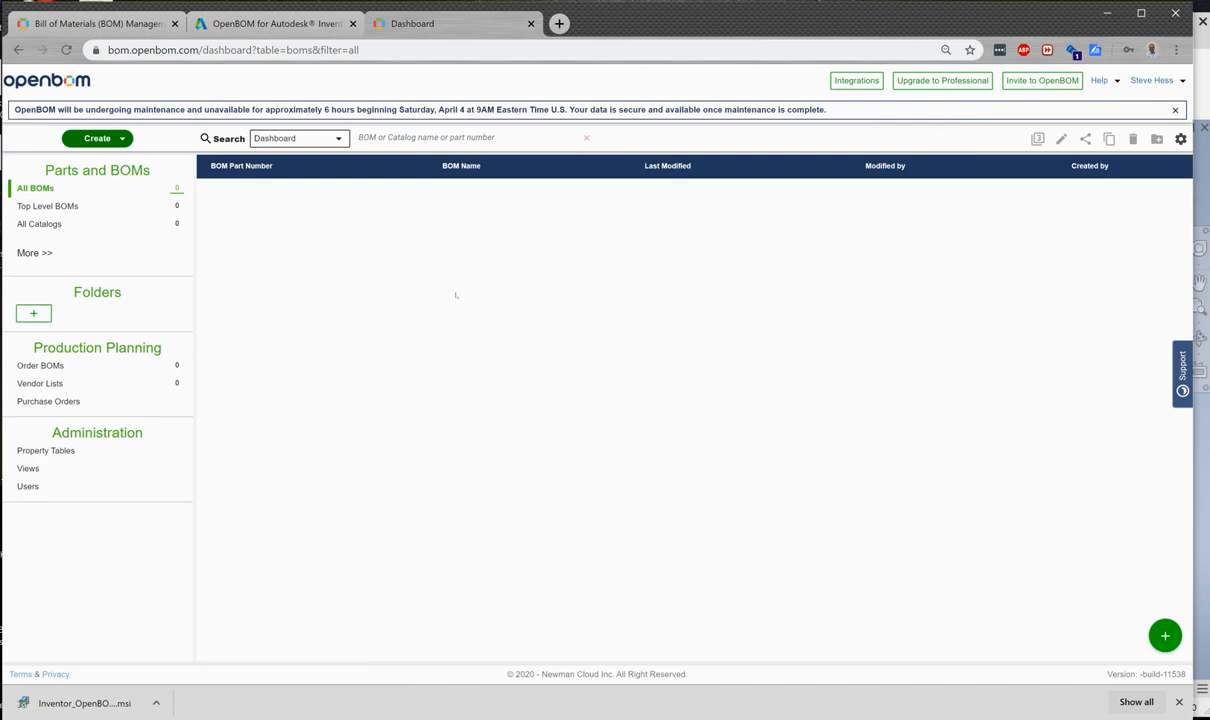
mouse_move(796, 376)
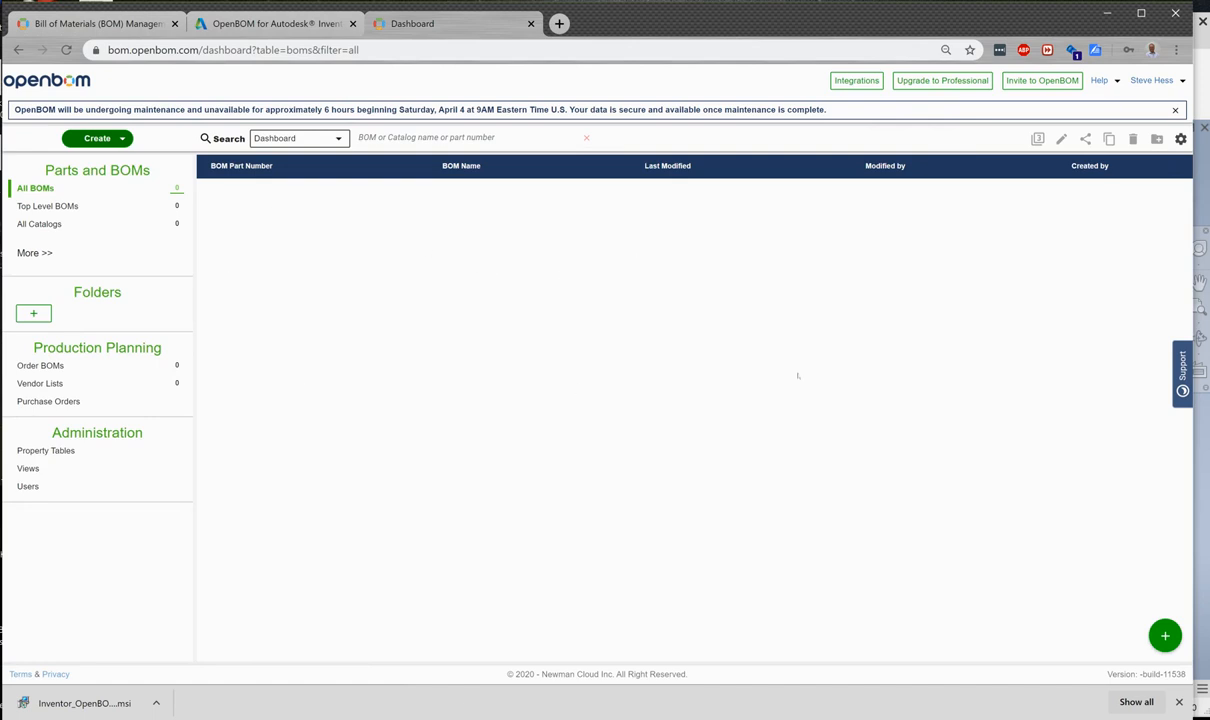
left_click(1090, 164)
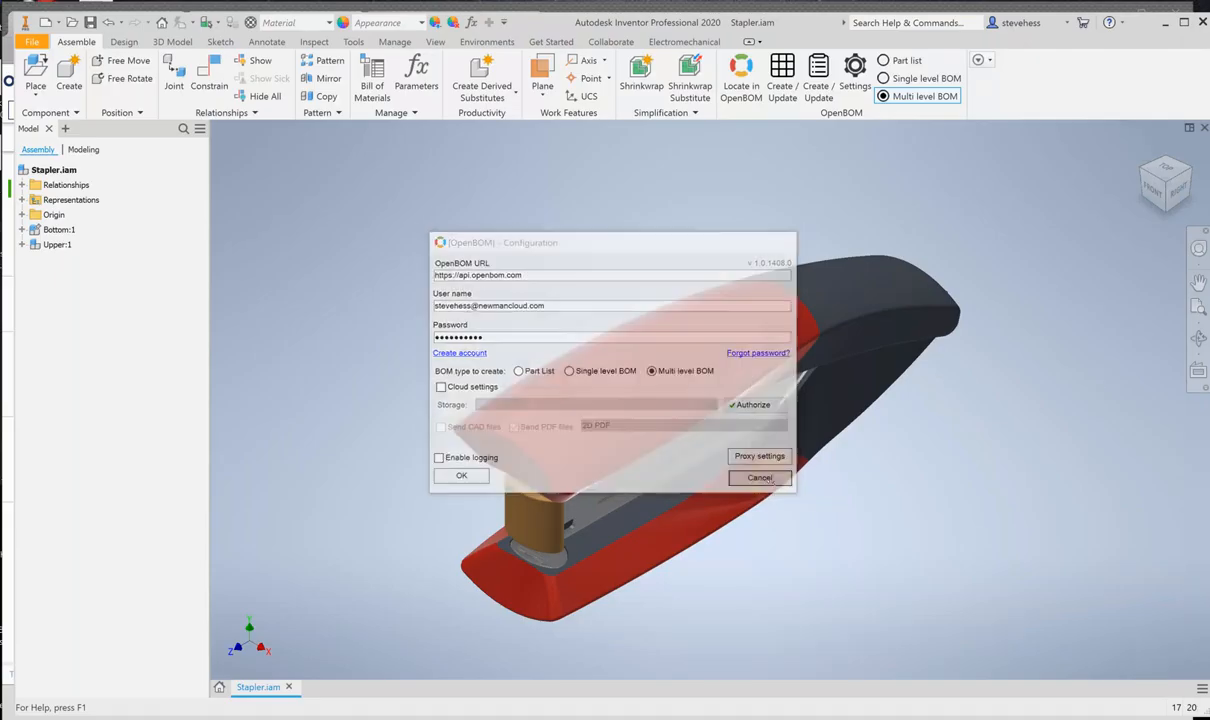
Enter the new account credentials in OpenBOM settings, request a trial license and save
left_click(760, 476)
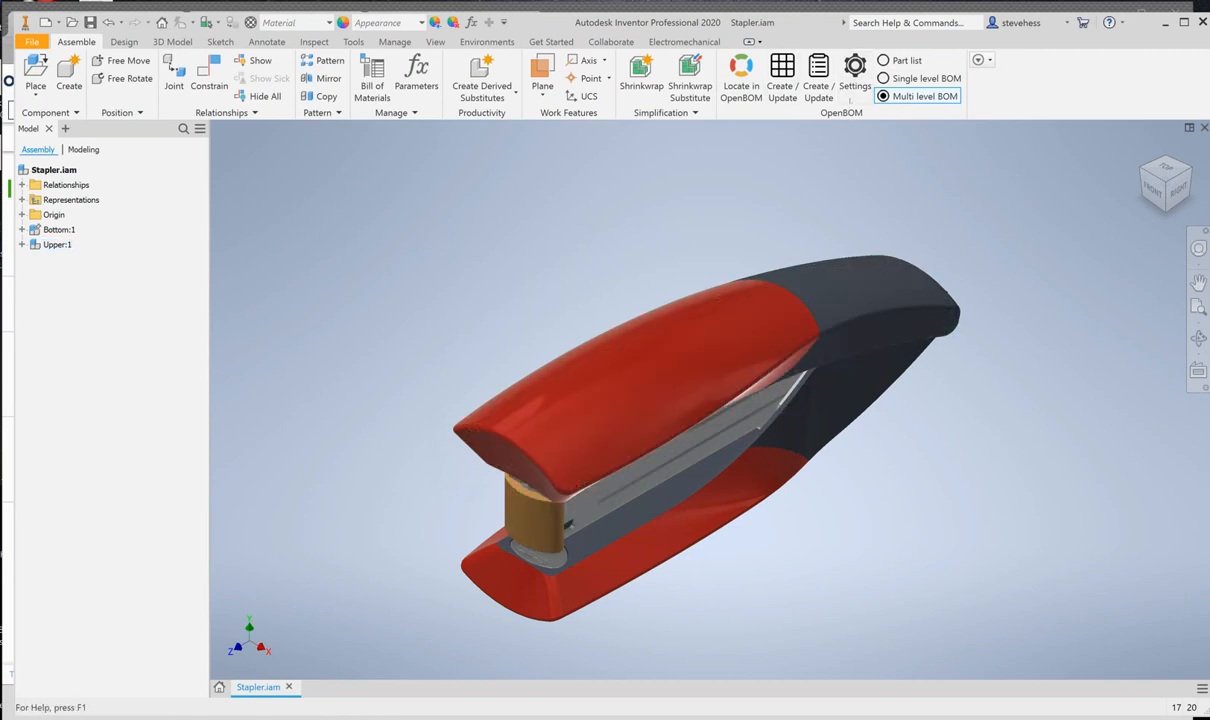
left_click(854, 68)
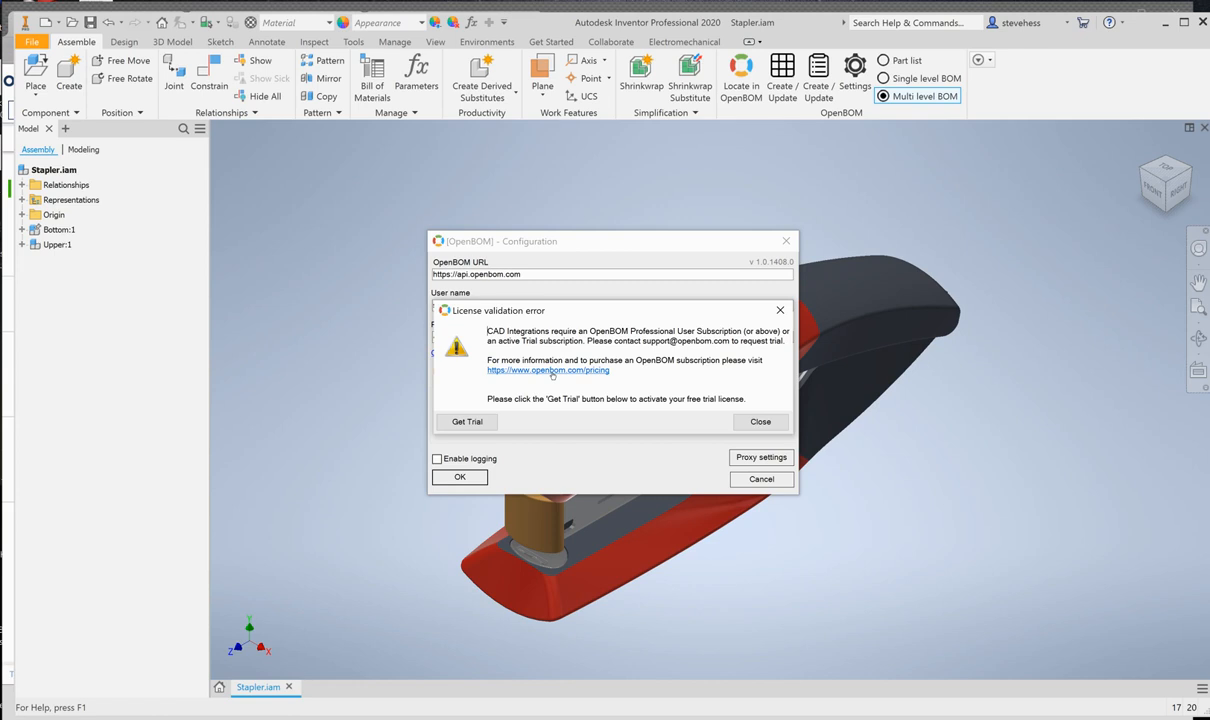
mouse_move(466, 420)
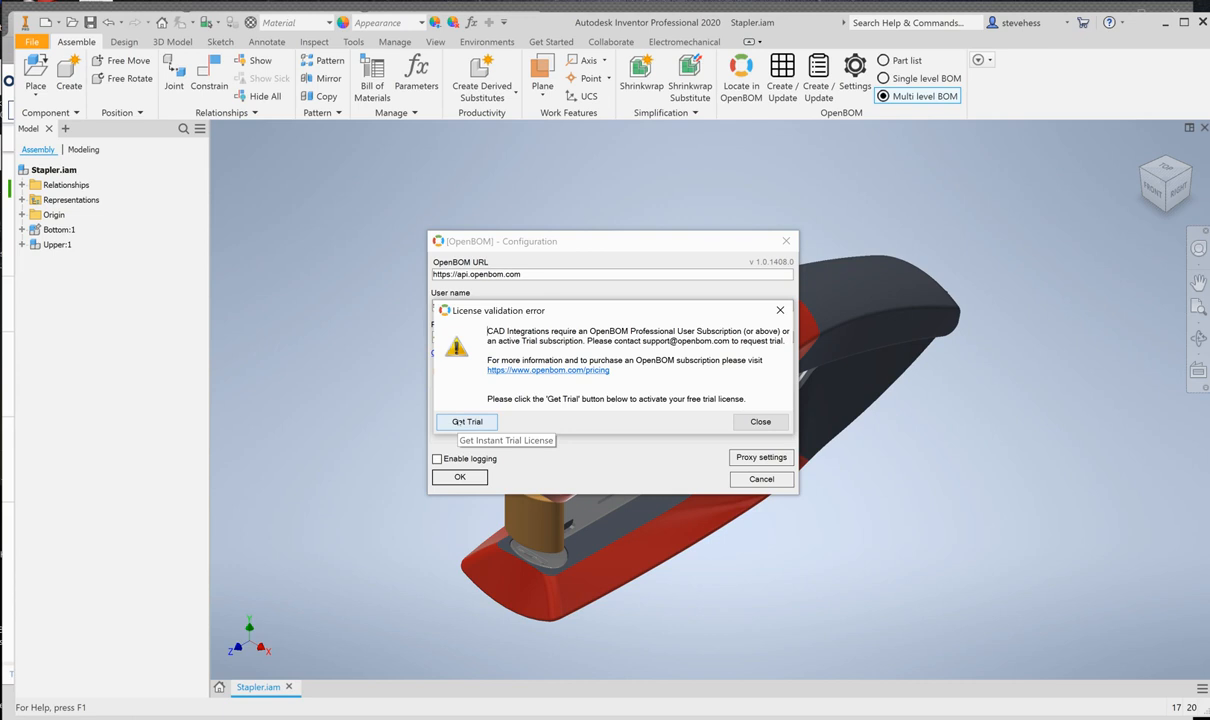
mouse_move(790, 456)
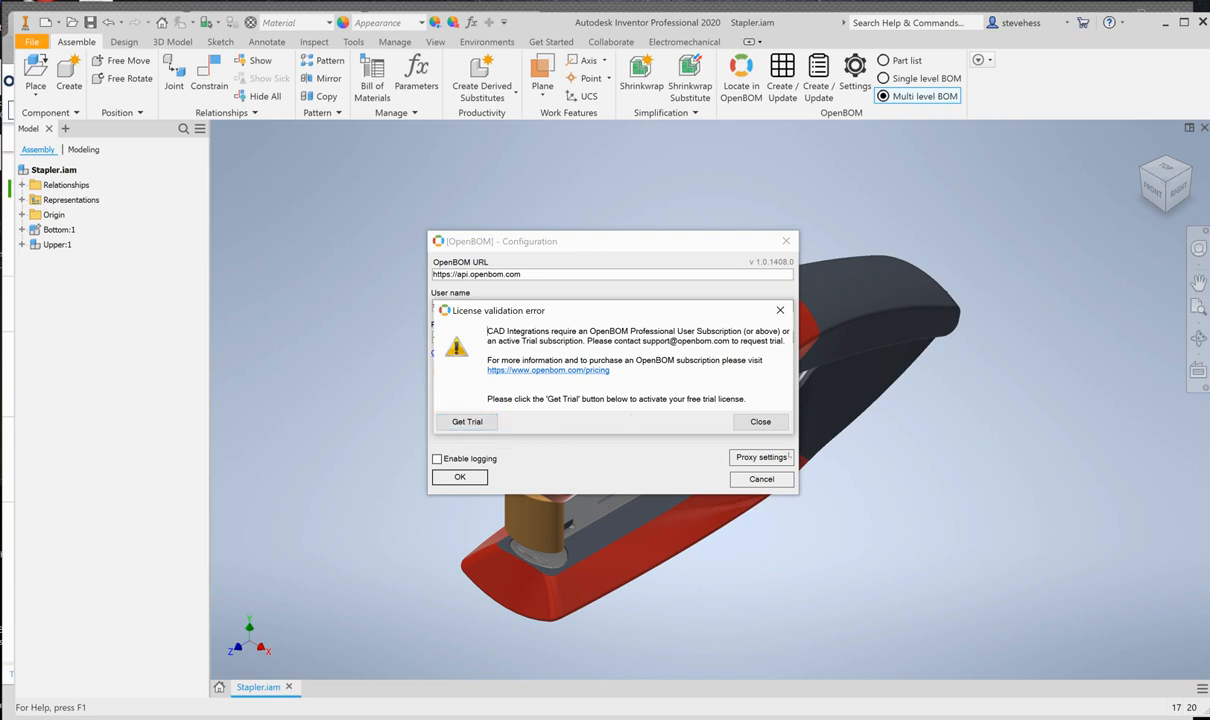
left_click(760, 420)
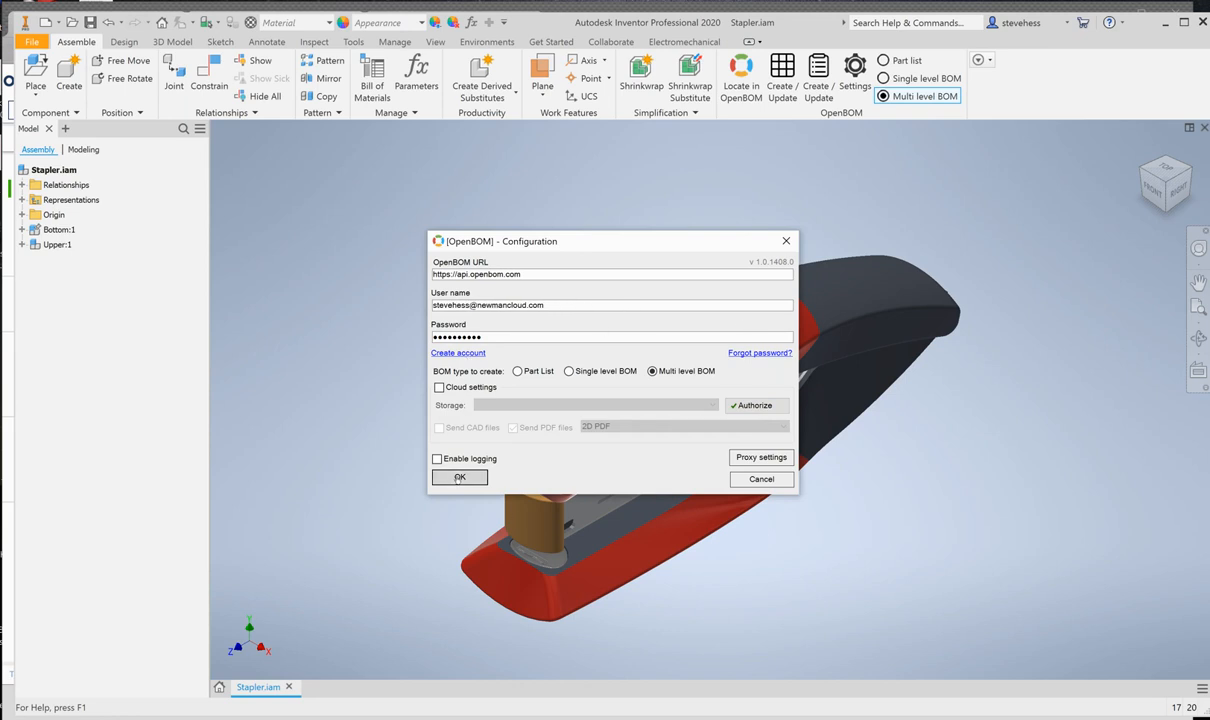
left_click(460, 476)
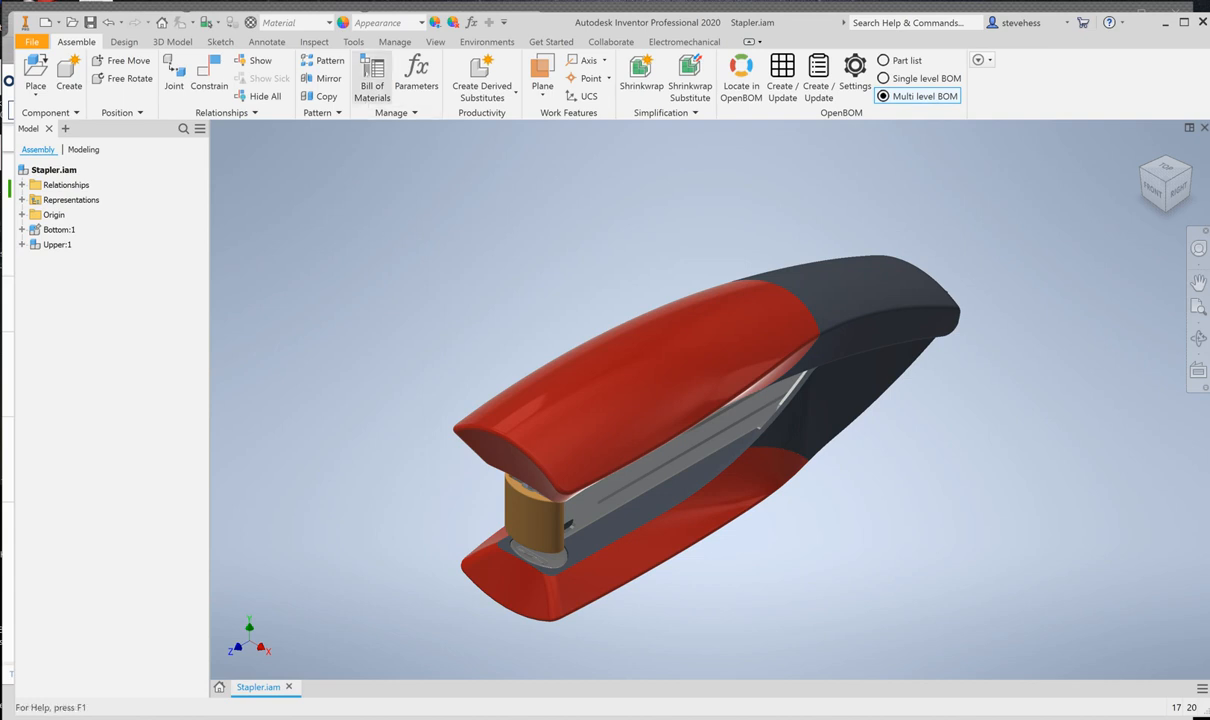
Enable the Structured BOM view listing Bottom and Upper, then close the Bill of Materials
left_click(372, 76)
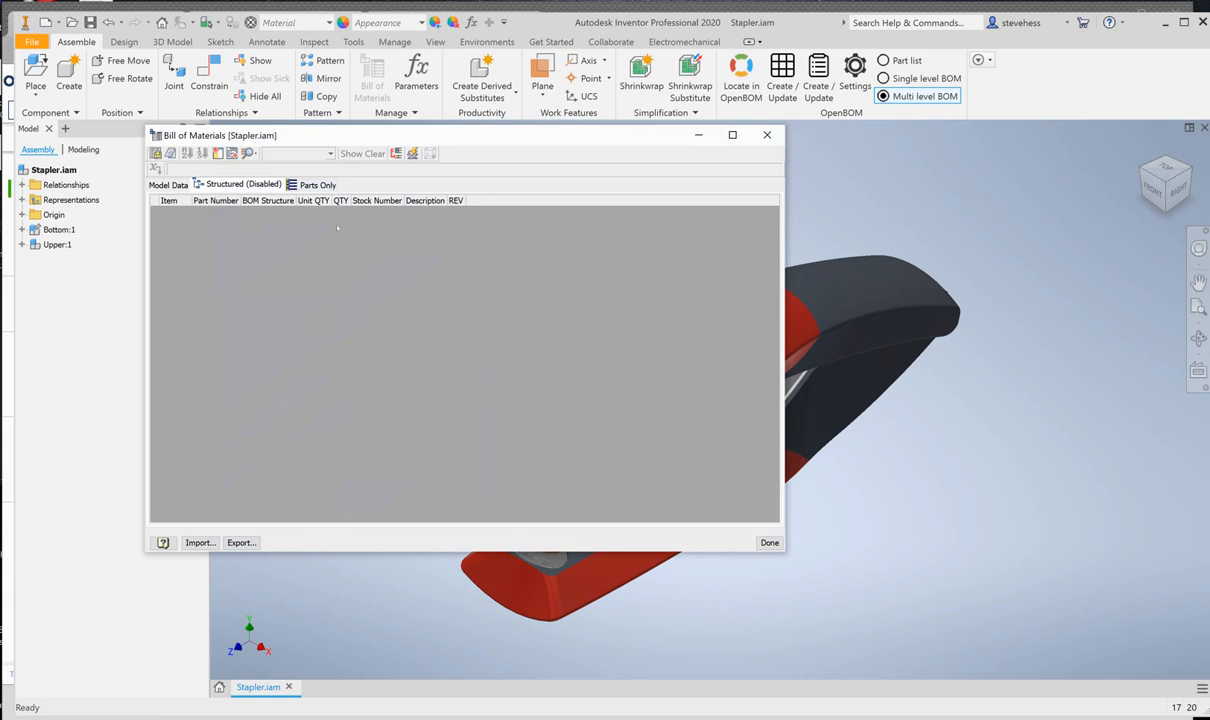
mouse_move(304, 244)
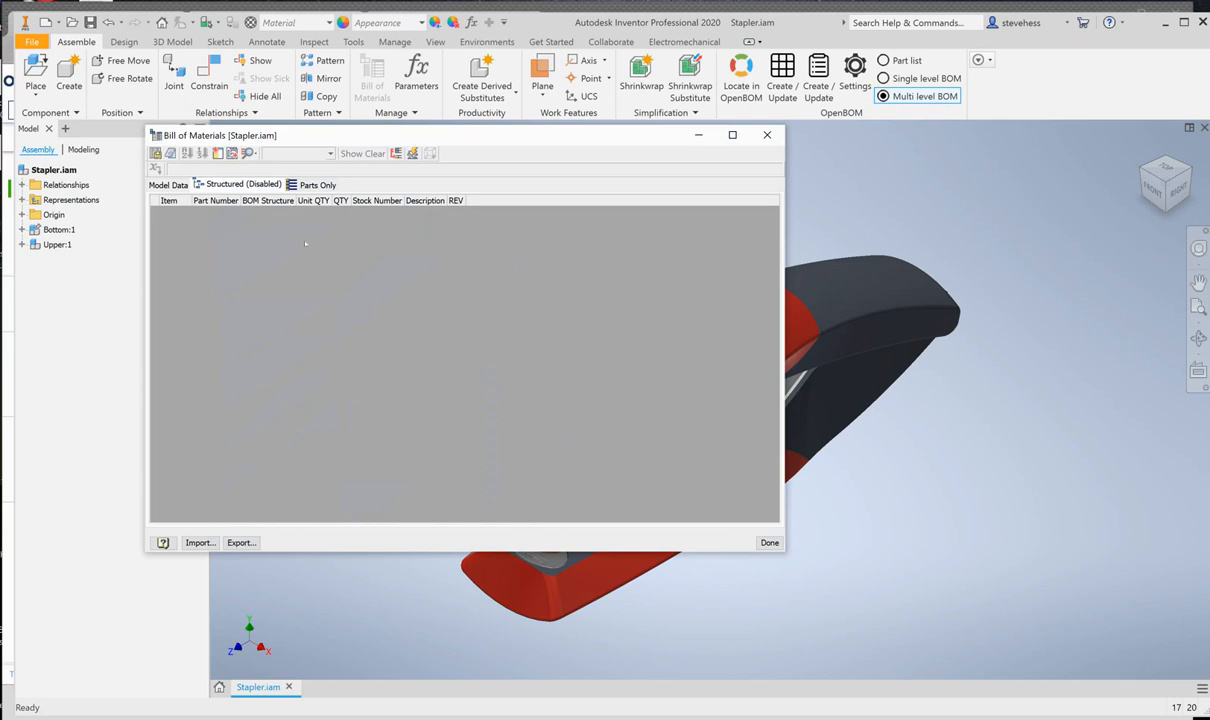
mouse_move(296, 232)
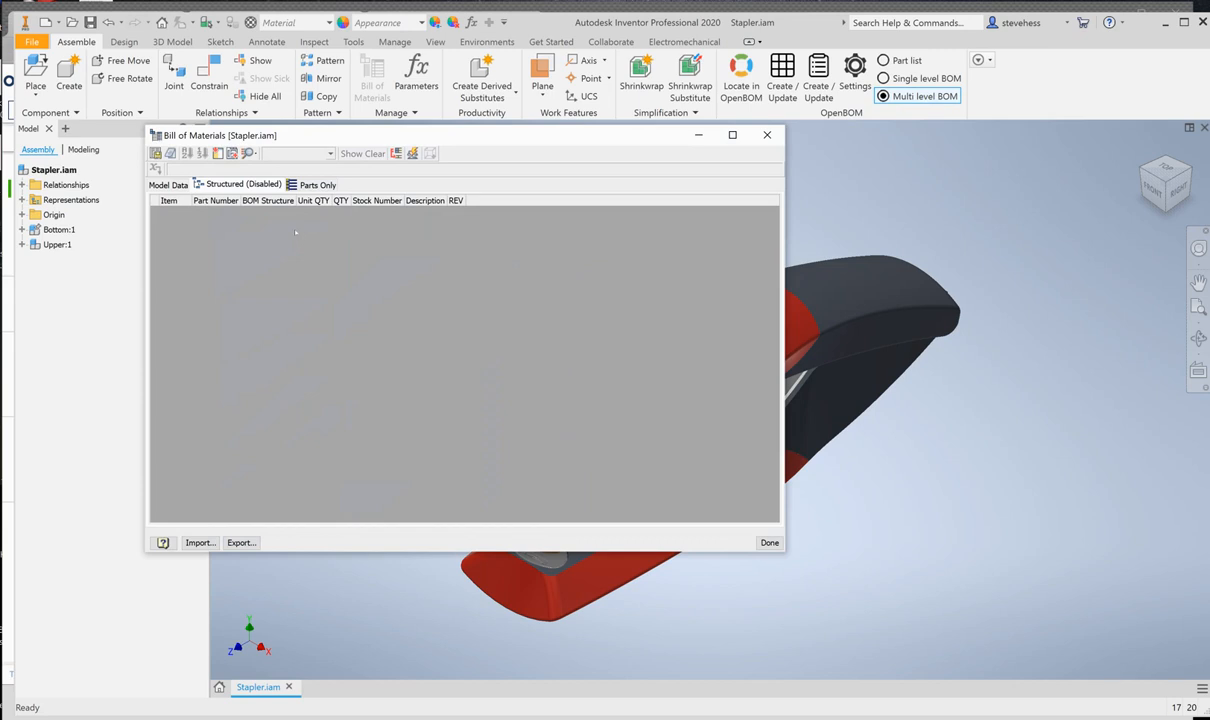
mouse_move(272, 234)
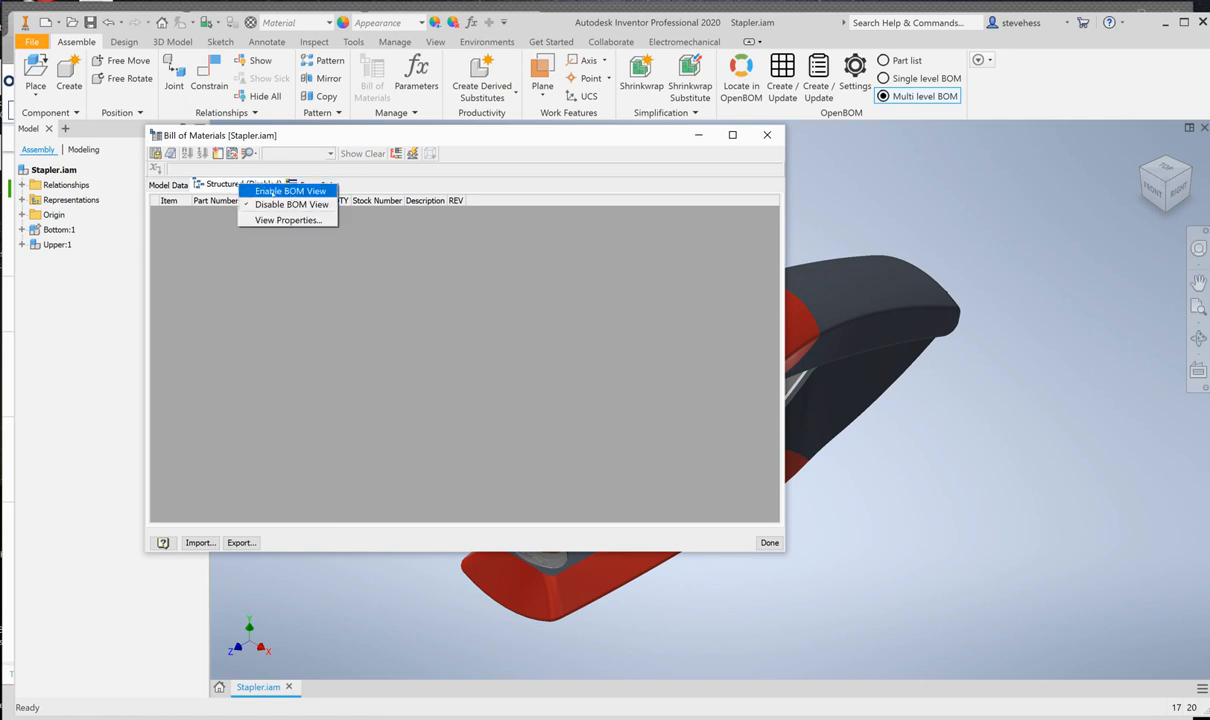
mouse_move(292, 204)
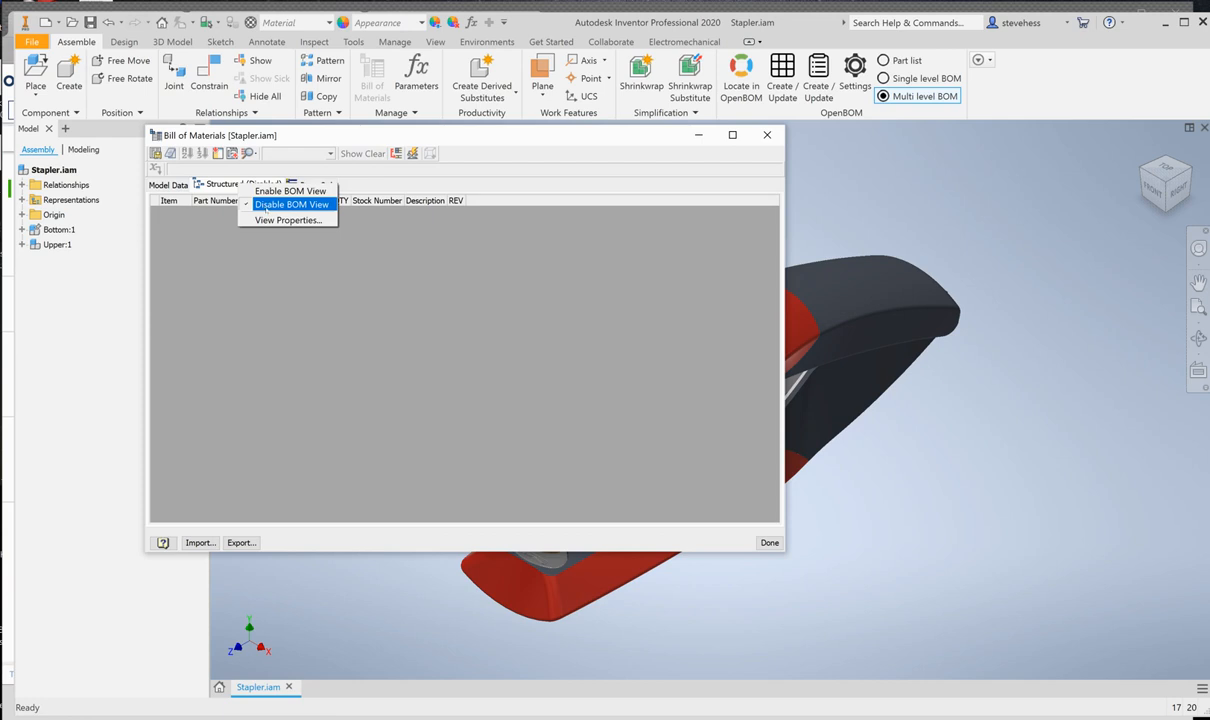
left_click(288, 192)
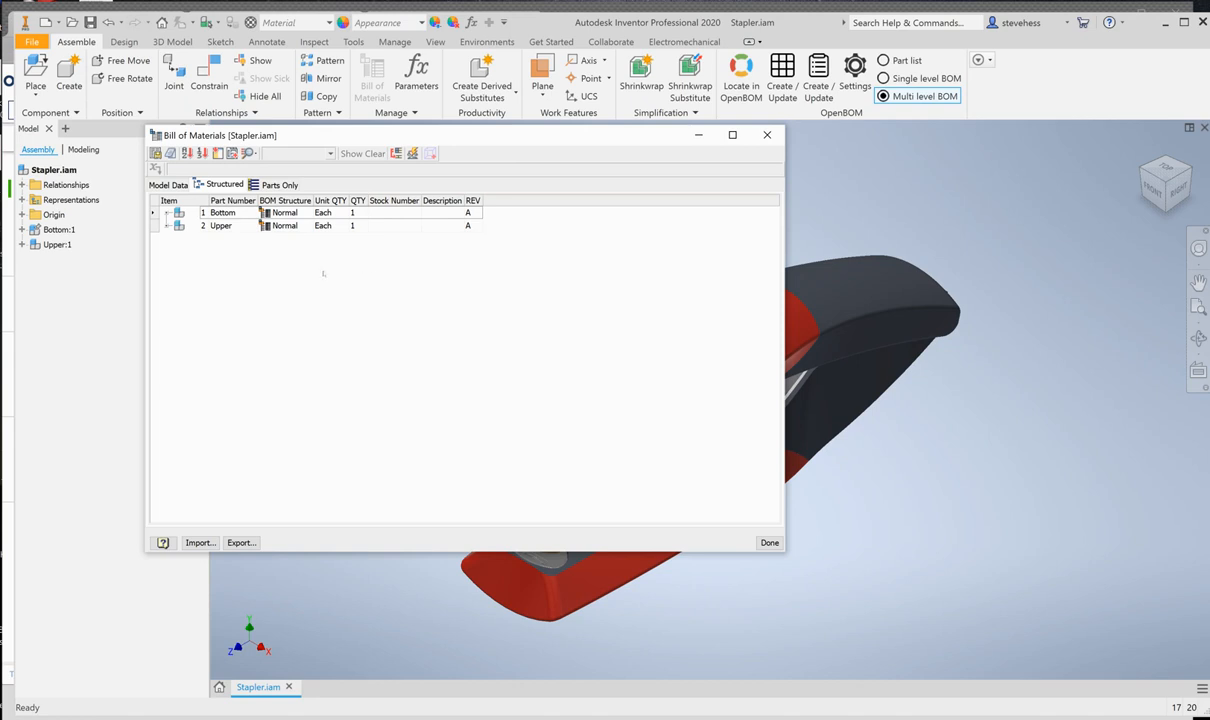
mouse_move(220, 170)
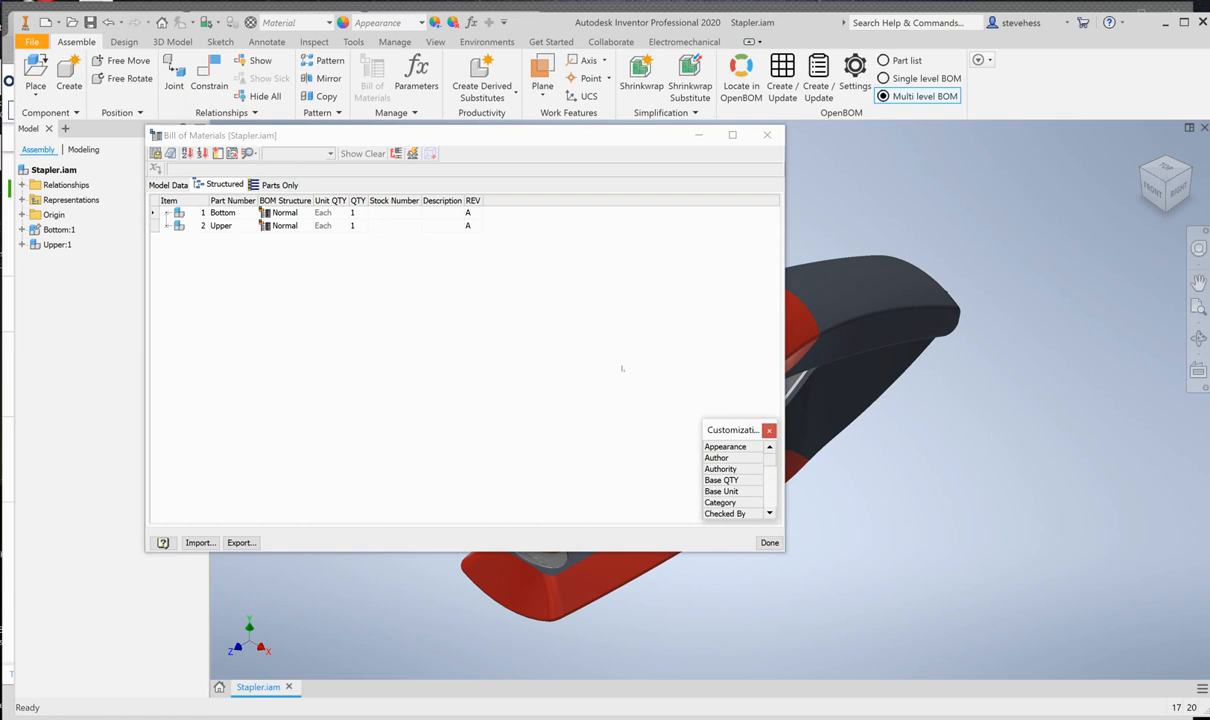
left_click(770, 430)
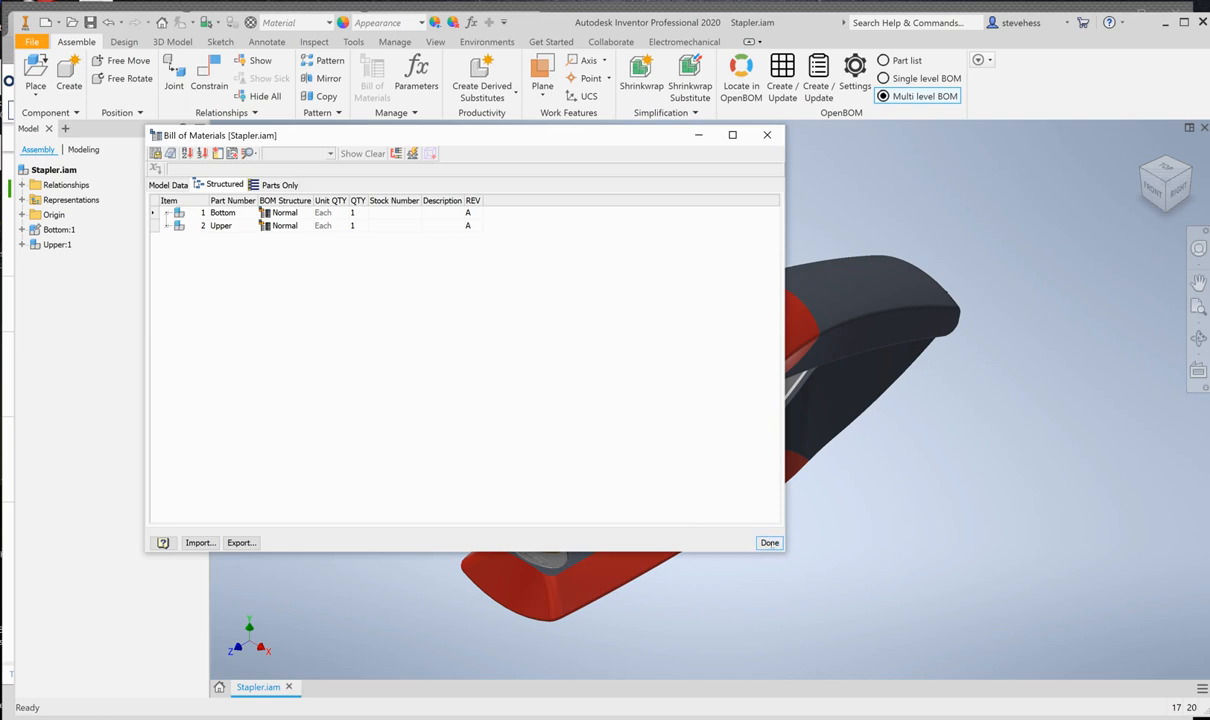
left_click(768, 542)
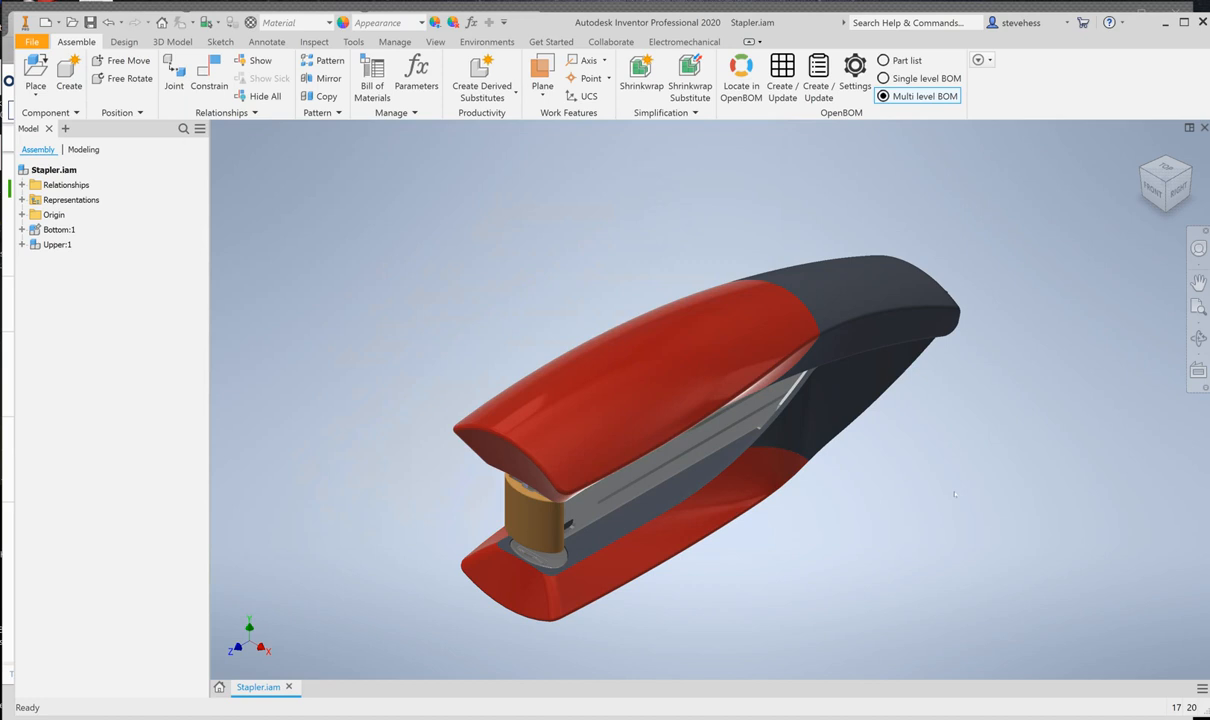
mouse_move(900, 158)
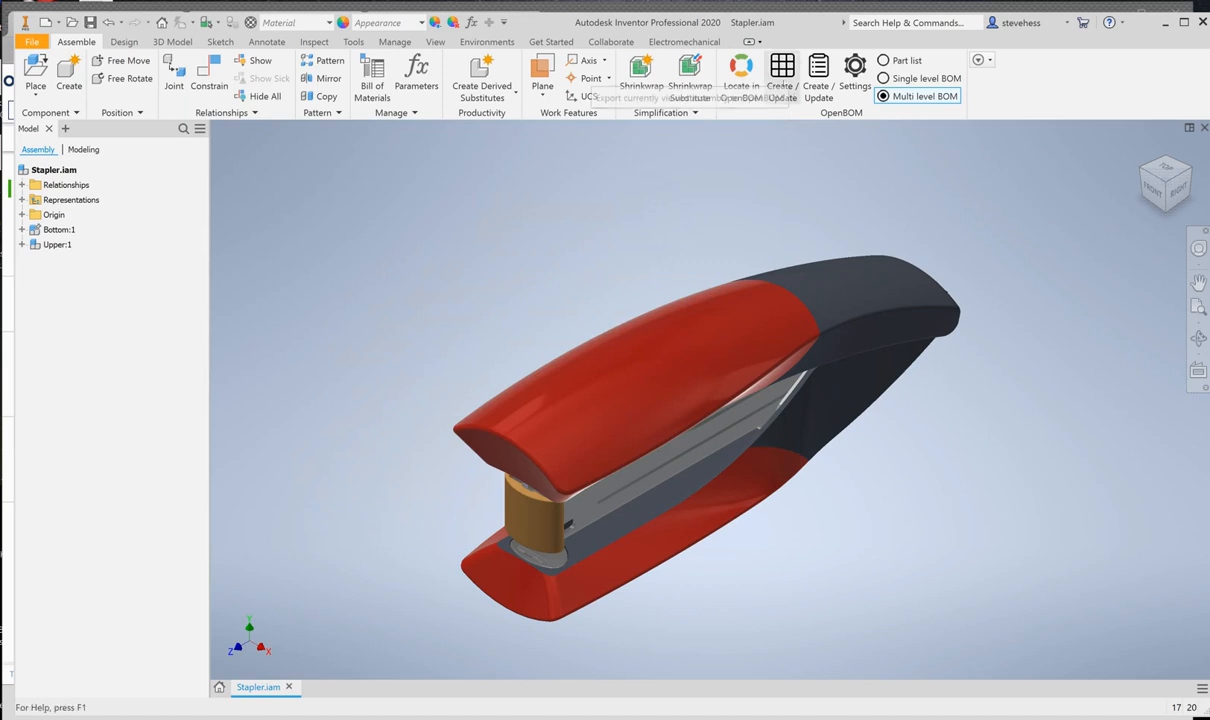
Create the multi-level BOM via Create / Update and follow the Stapler-ML-1 link
left_click(740, 70)
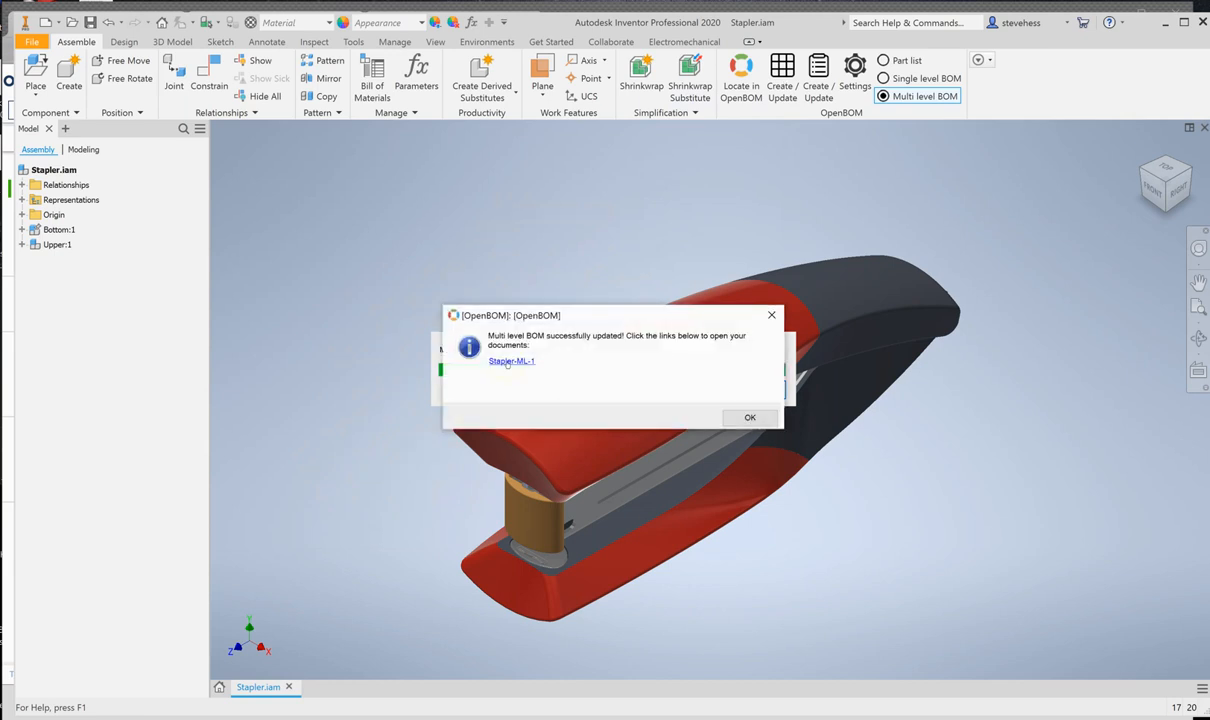
left_click(512, 360)
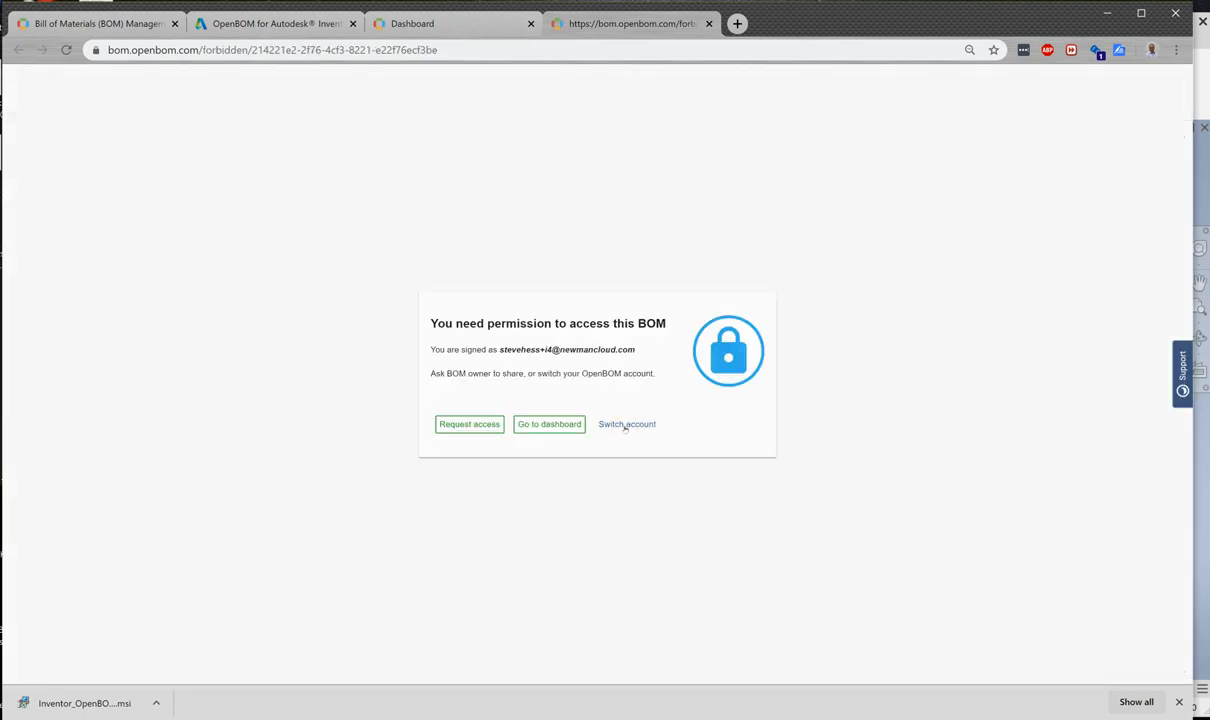
Switch account and sign in, expand Bottom and Upper in Stapler-ML-1, then return to Inventor
left_click(628, 424)
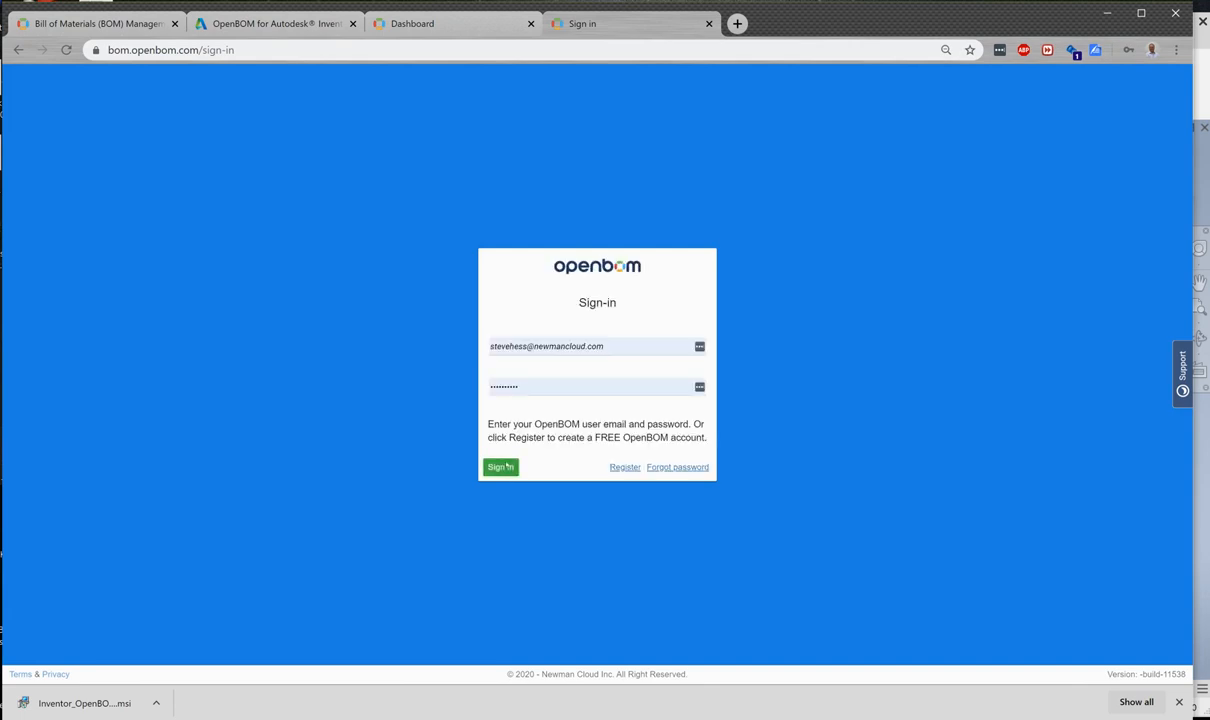
left_click(500, 468)
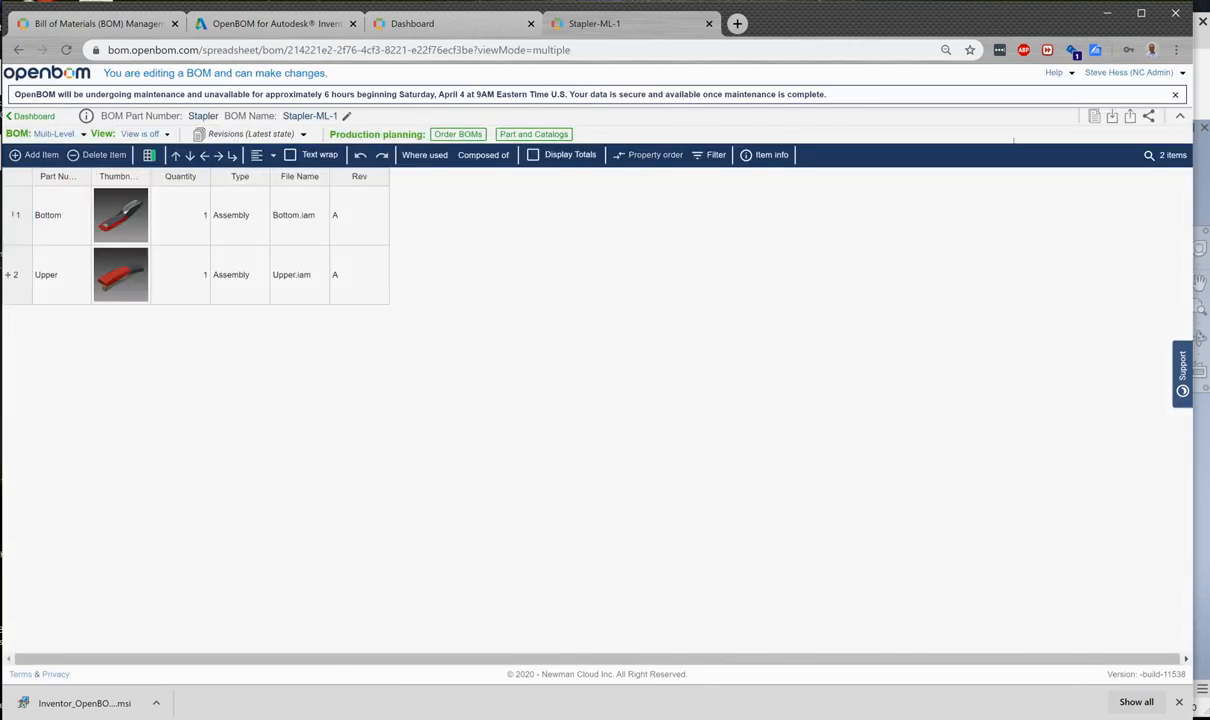
left_click(8, 214)
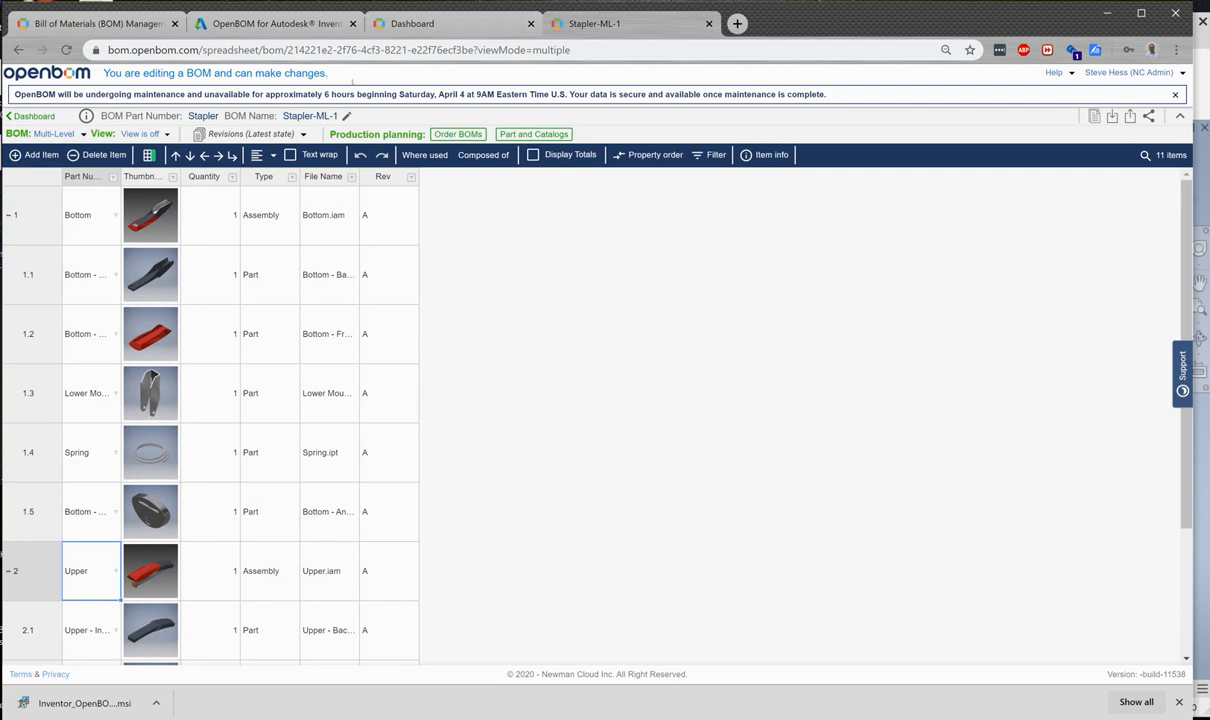
left_click(270, 24)
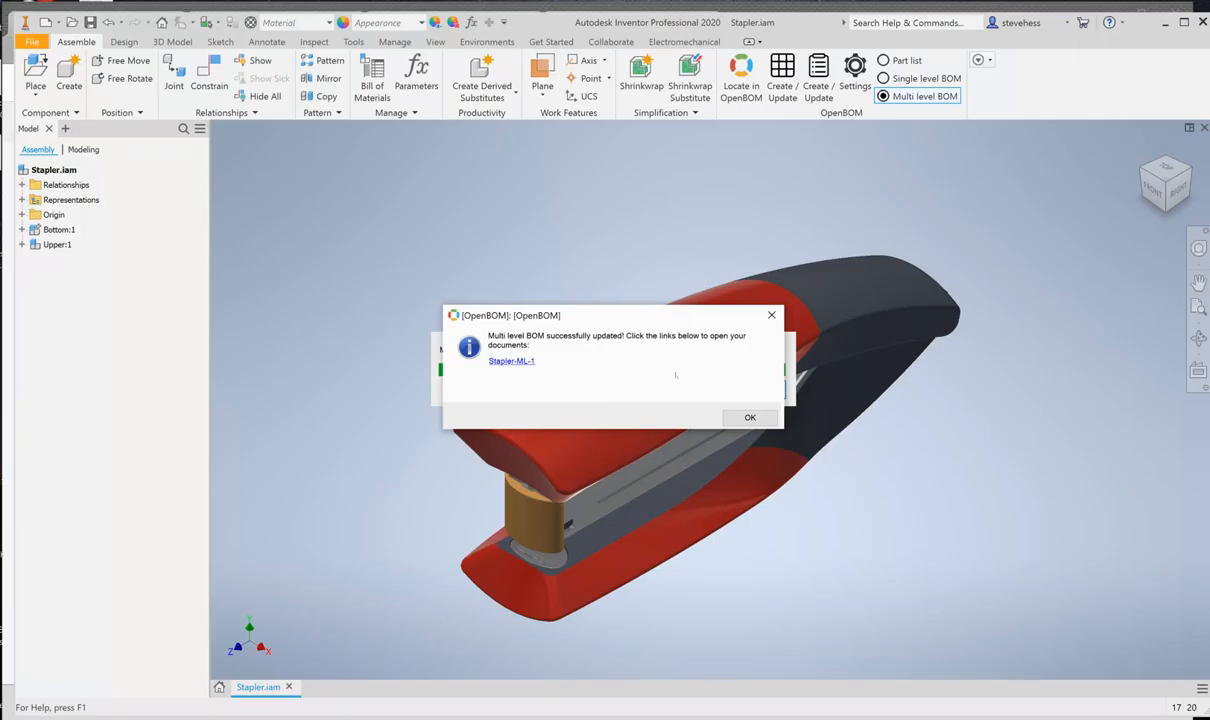
Dismiss the BOM updated message and review the OpenBOM configuration settings
left_click(748, 418)
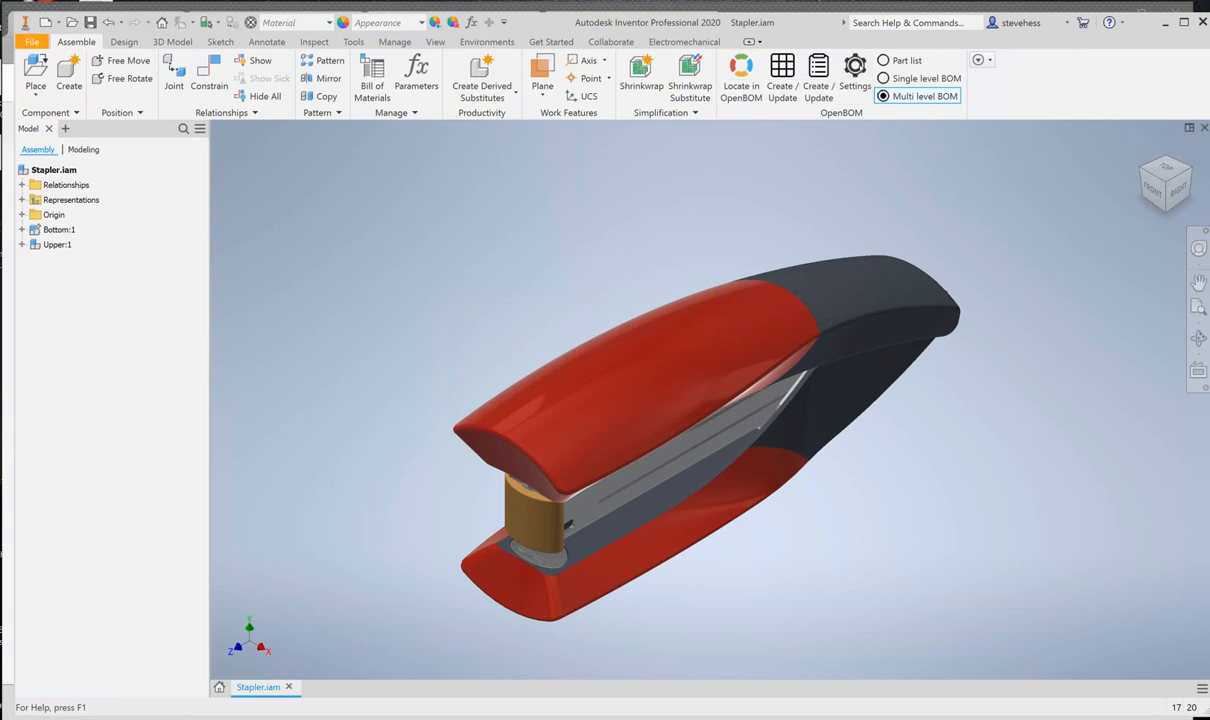
left_click(856, 72)
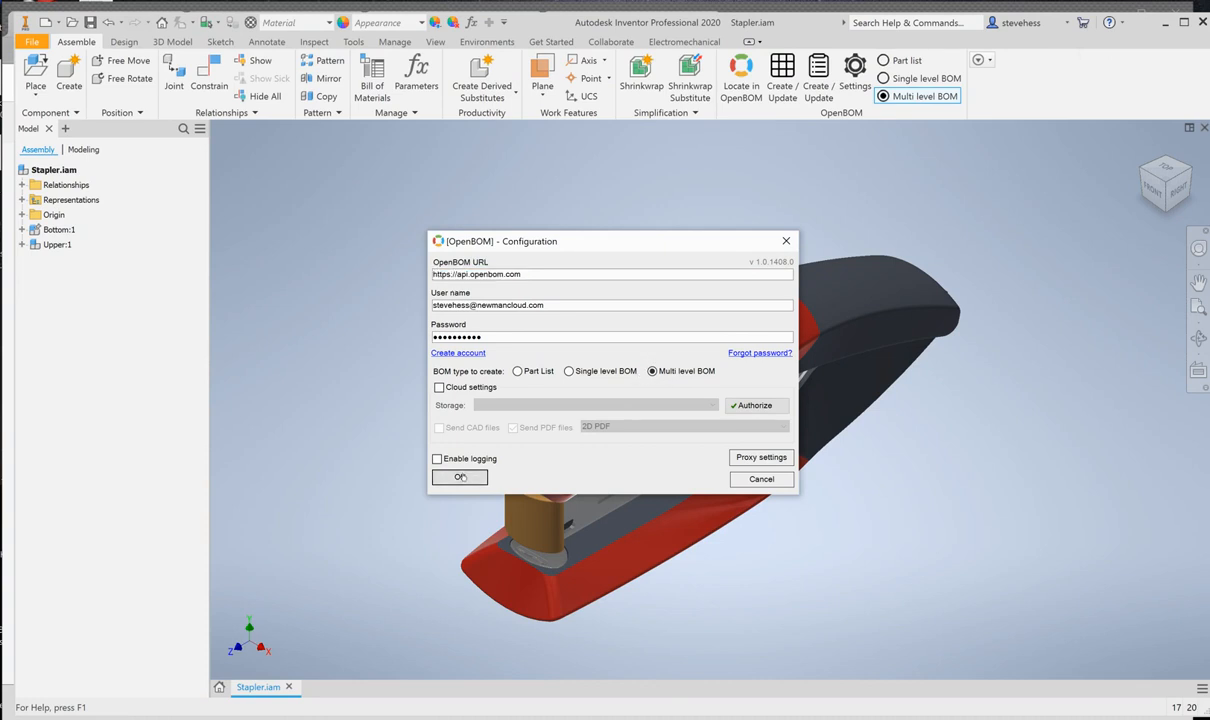
left_click(460, 476)
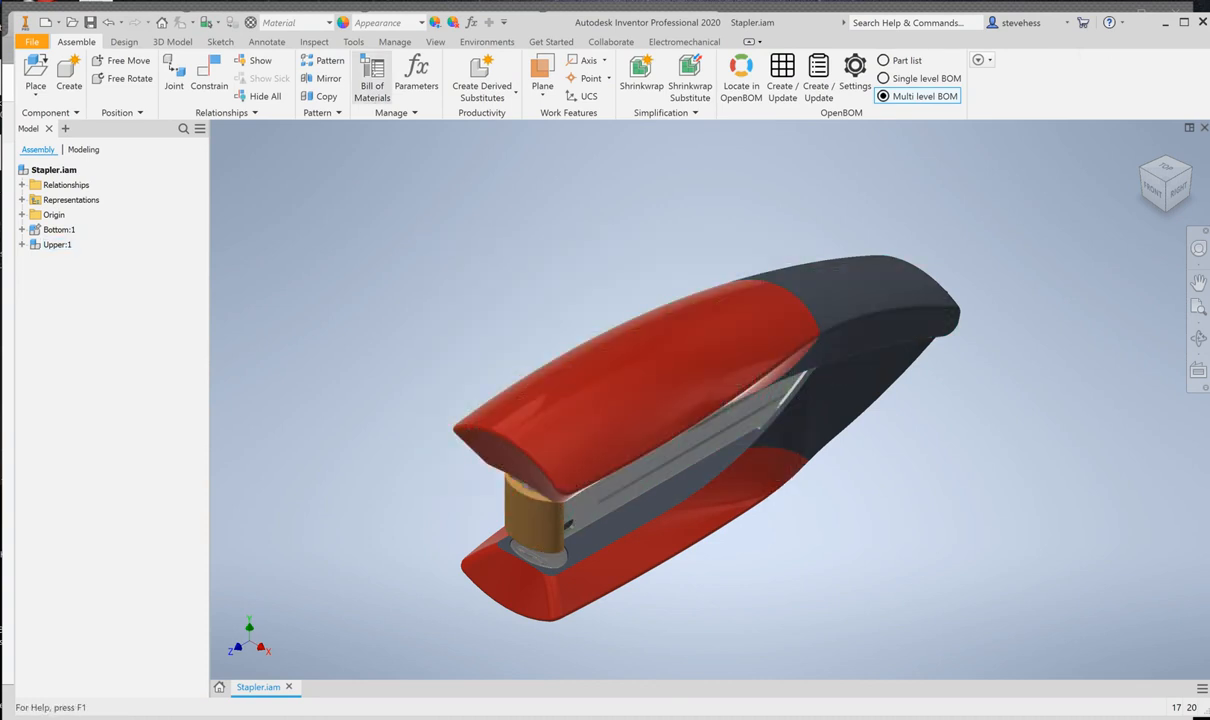
Check the structured BOM view is enabled, then show the Stapler-ML-1 BOM page in Chrome
left_click(372, 76)
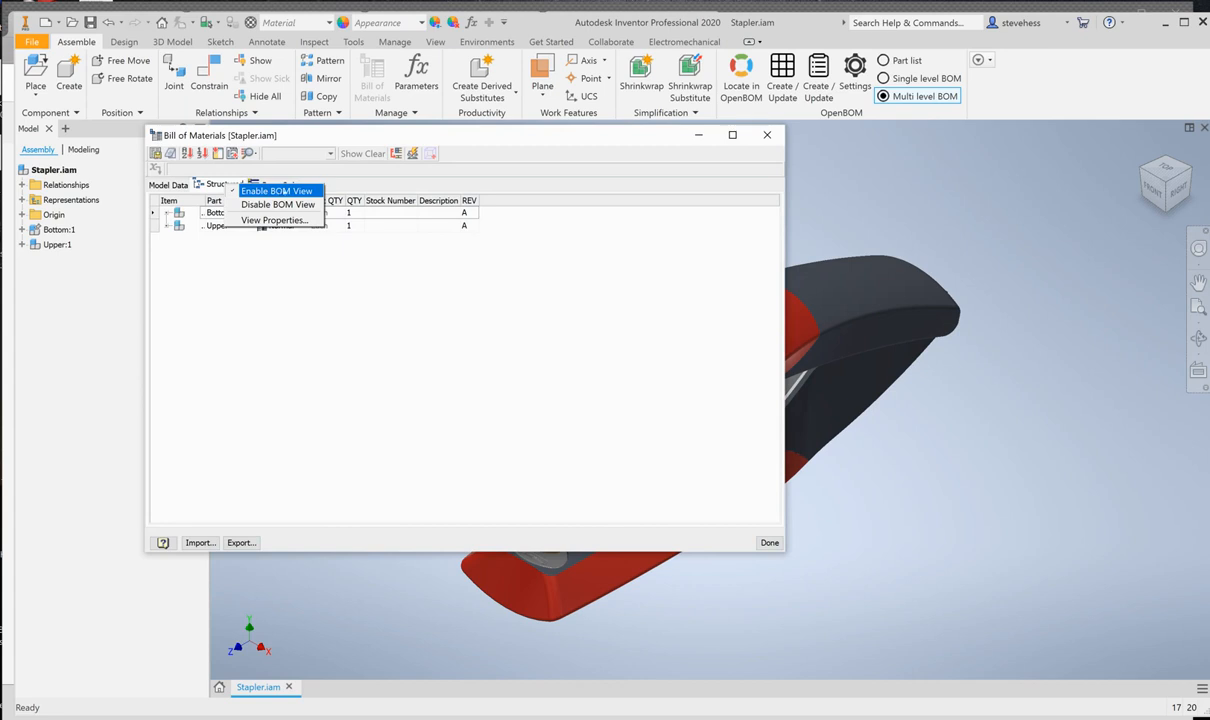
left_click(276, 190)
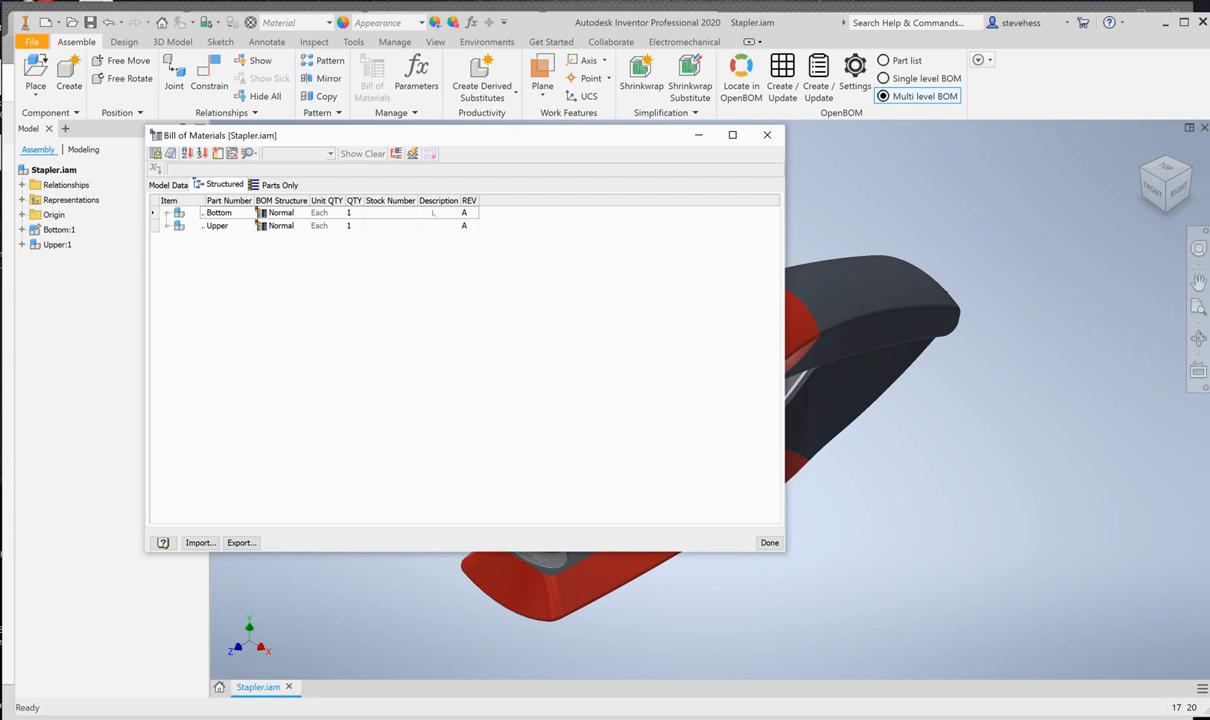
left_click(768, 542)
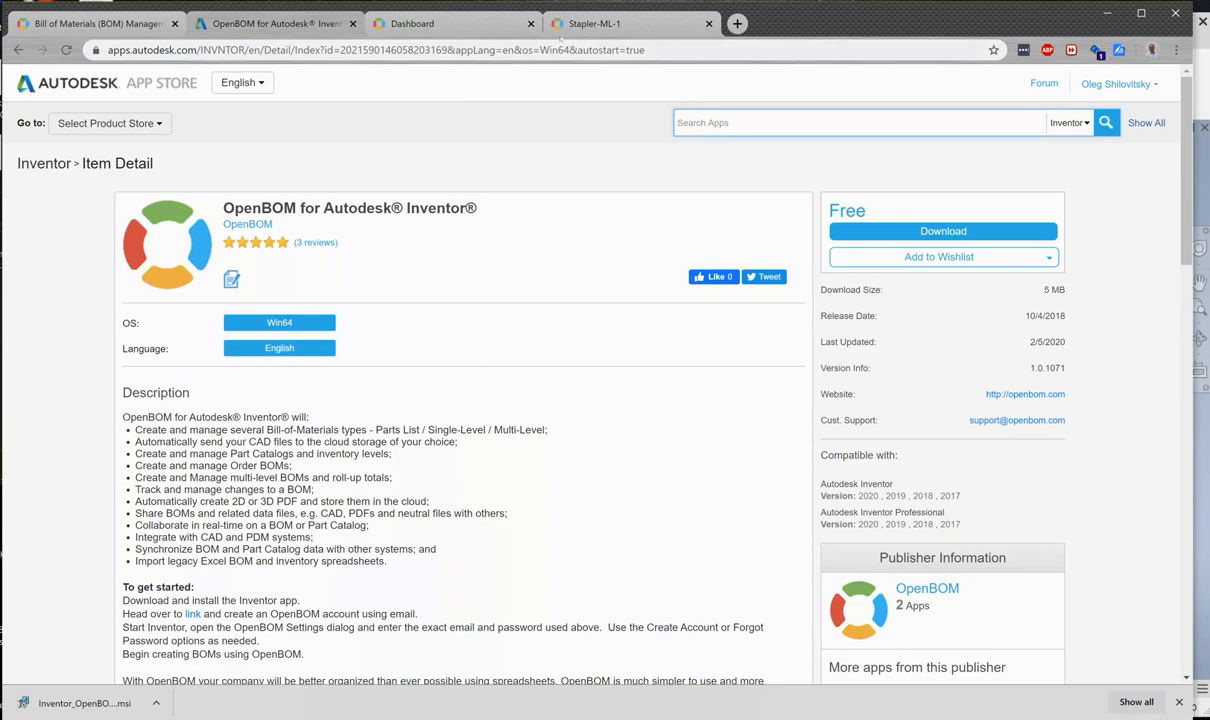
left_click(594, 24)
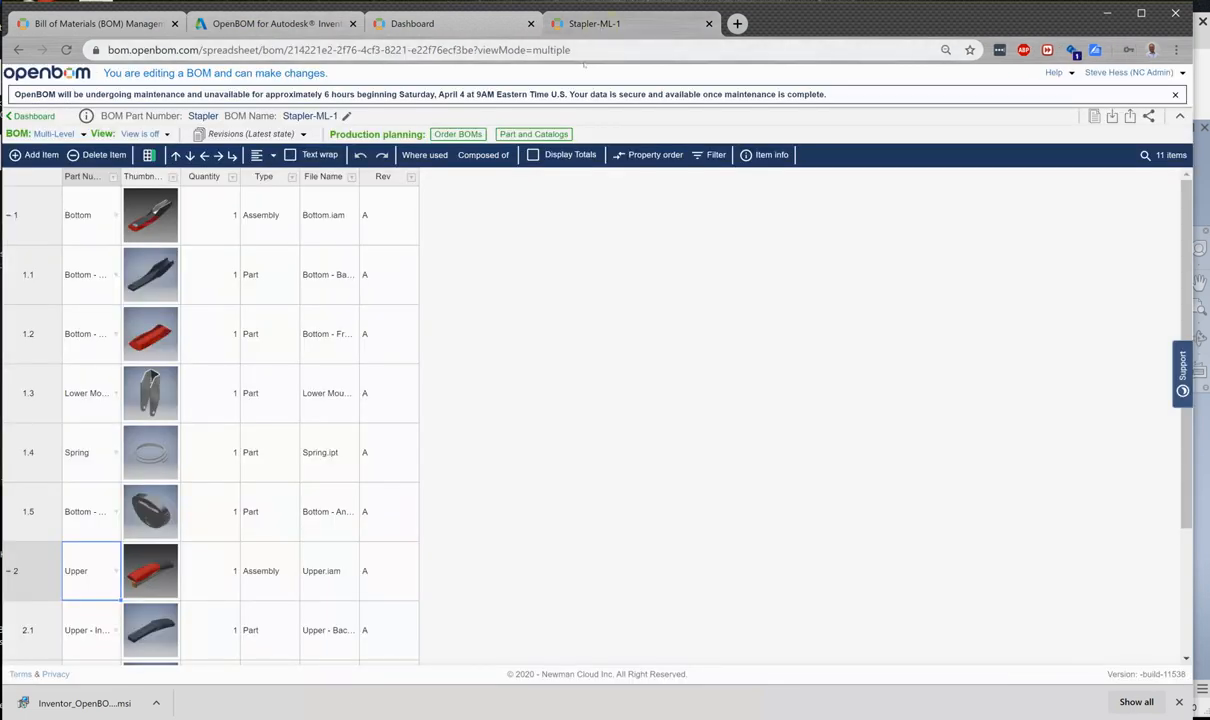